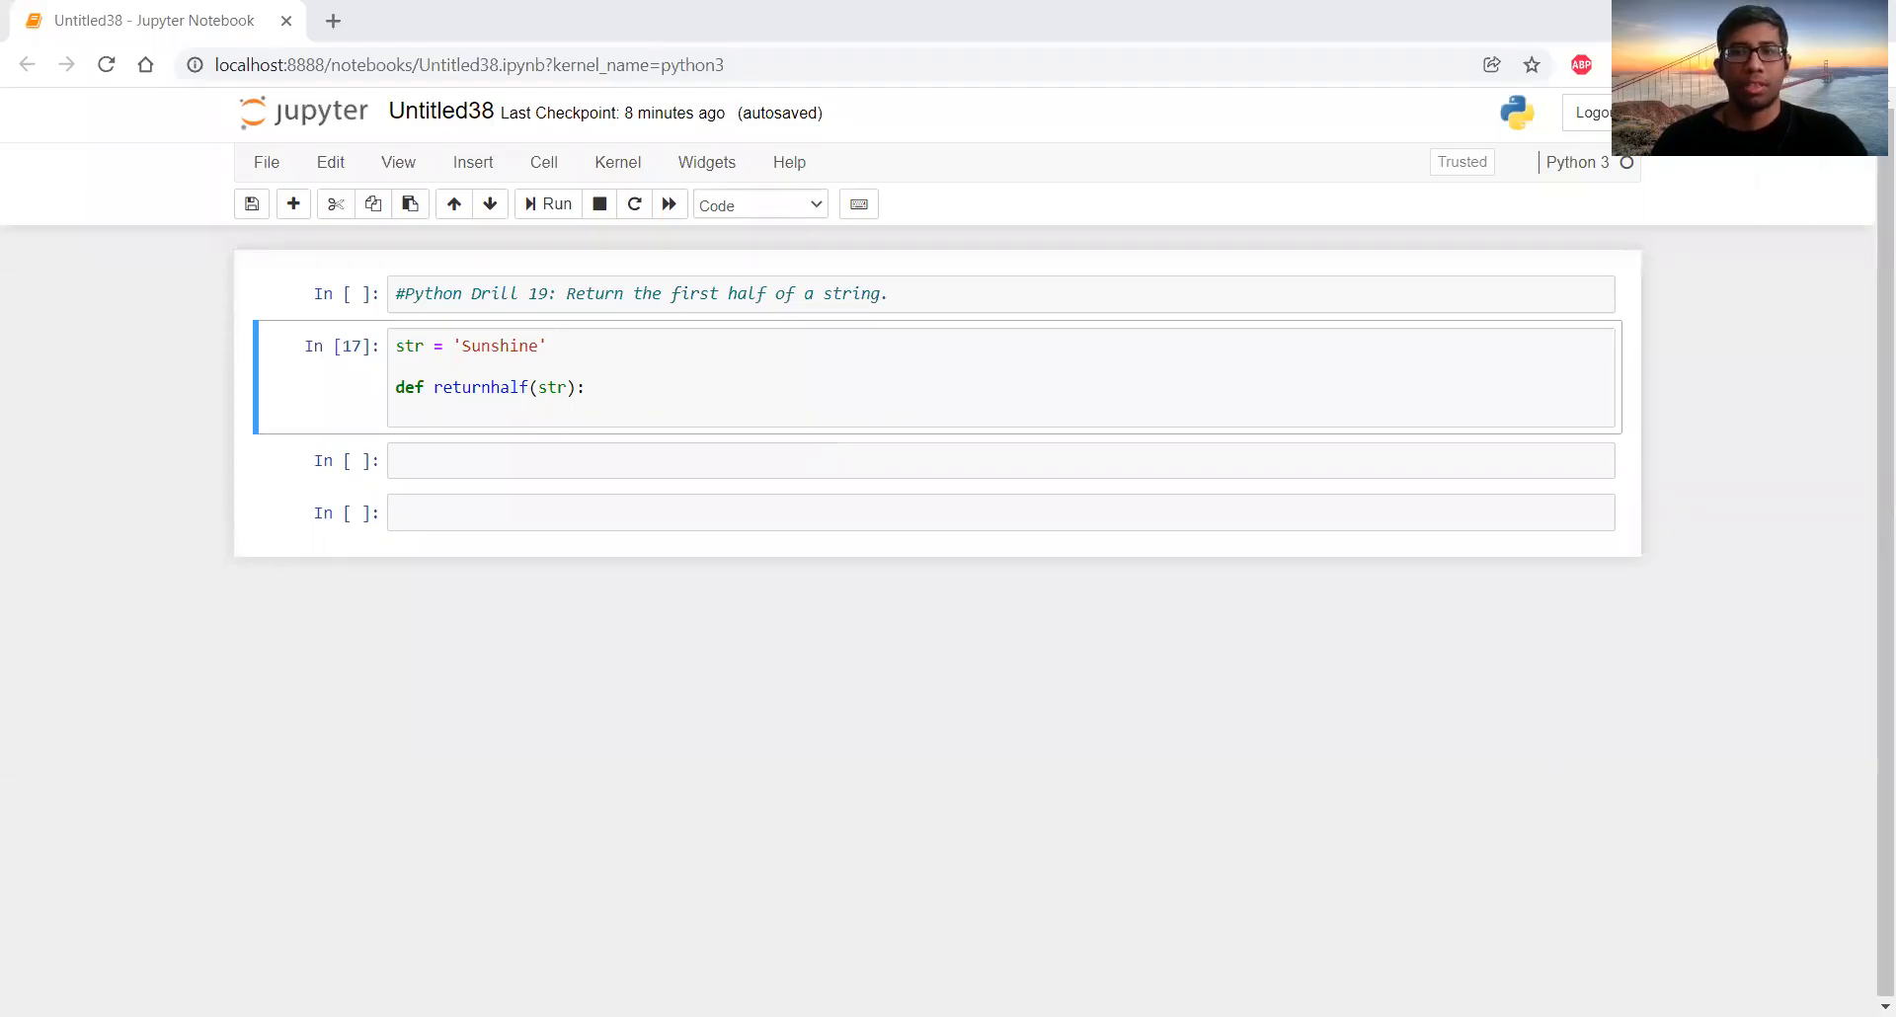
mouse_move(966, 730)
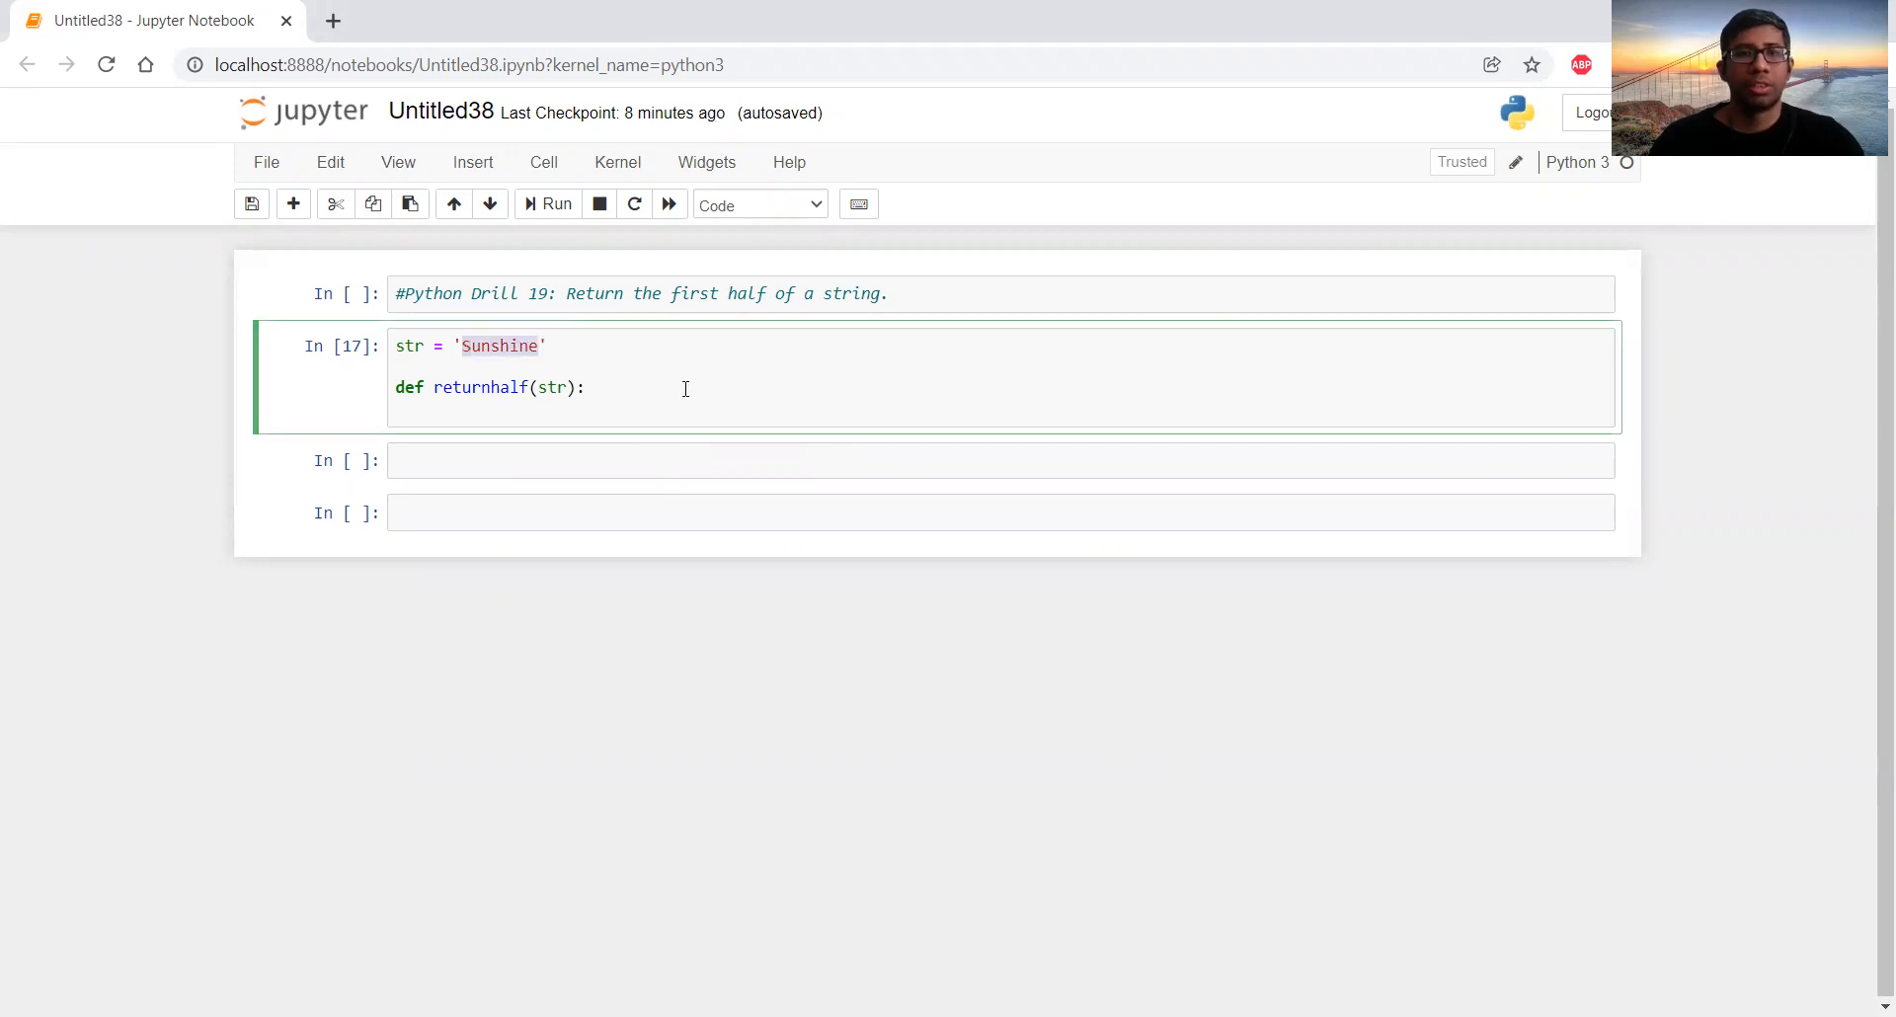
Open a new indented body line under the returnhalf(str) header, below the 'Sunshine' assignment.
click(469, 346)
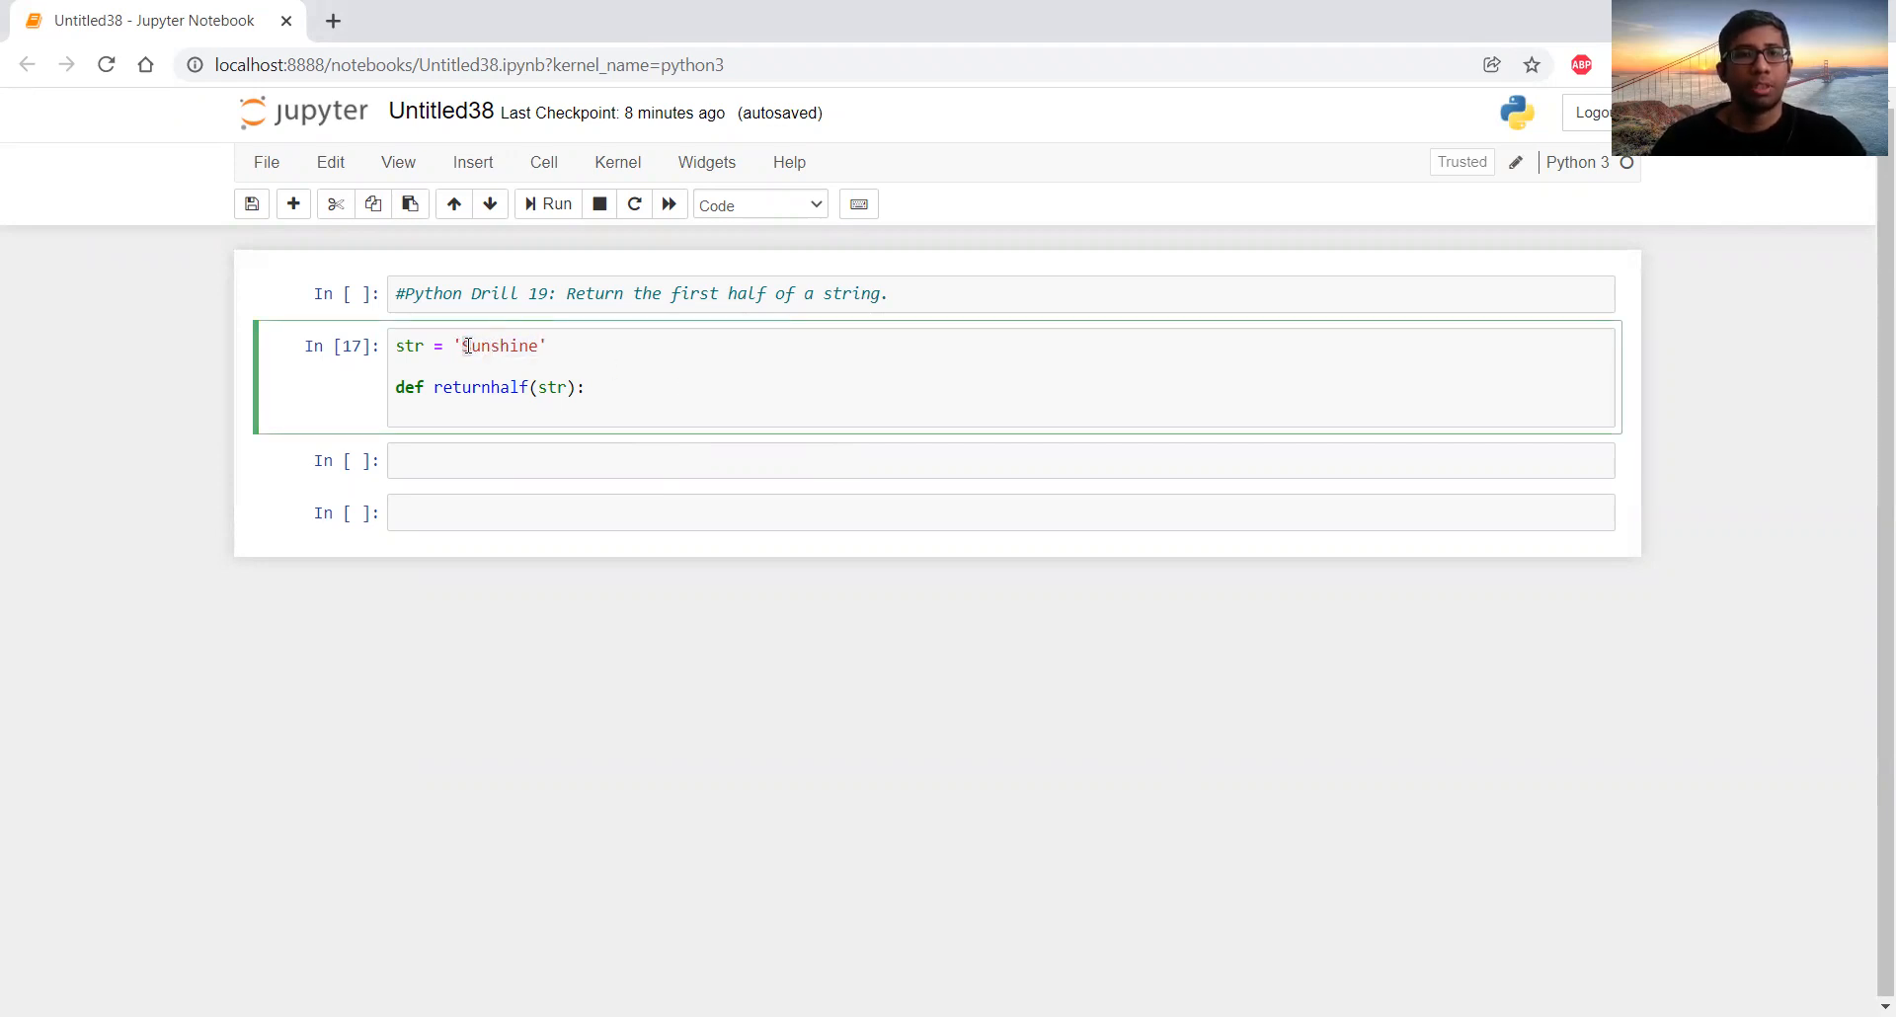
double_click(496, 346)
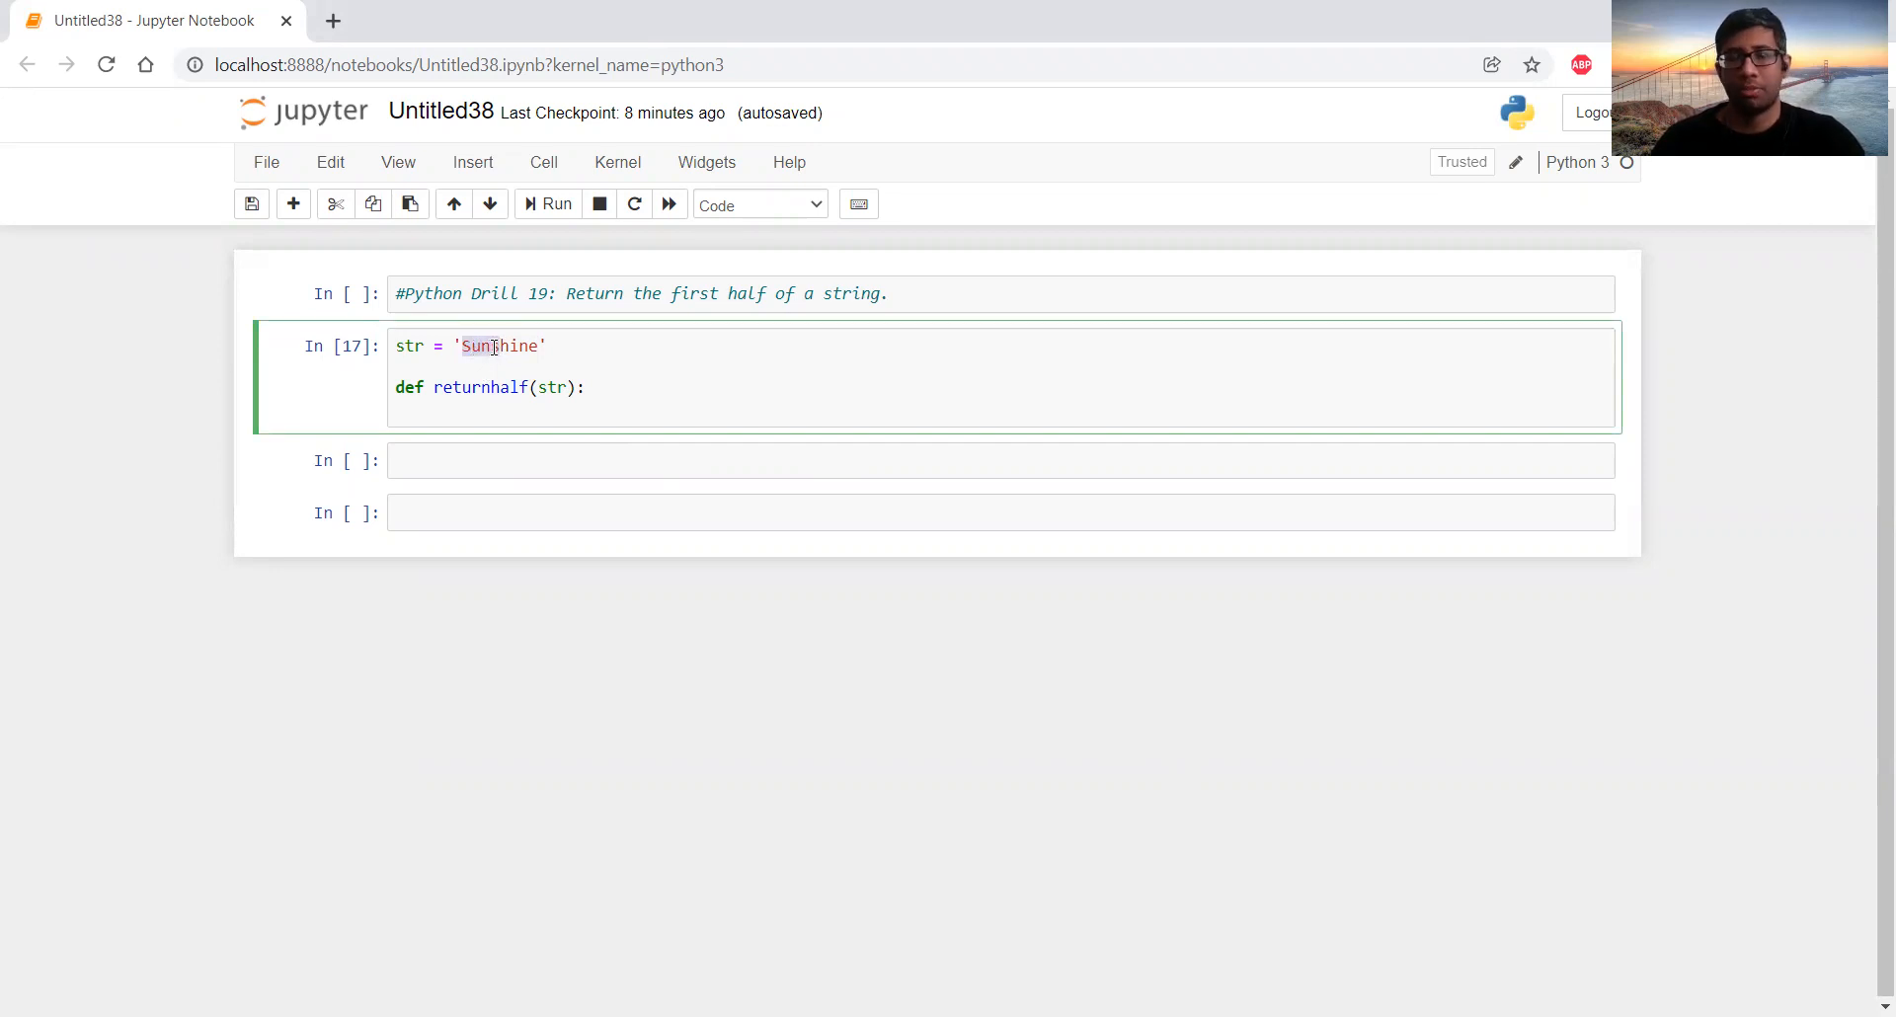
click(598, 387)
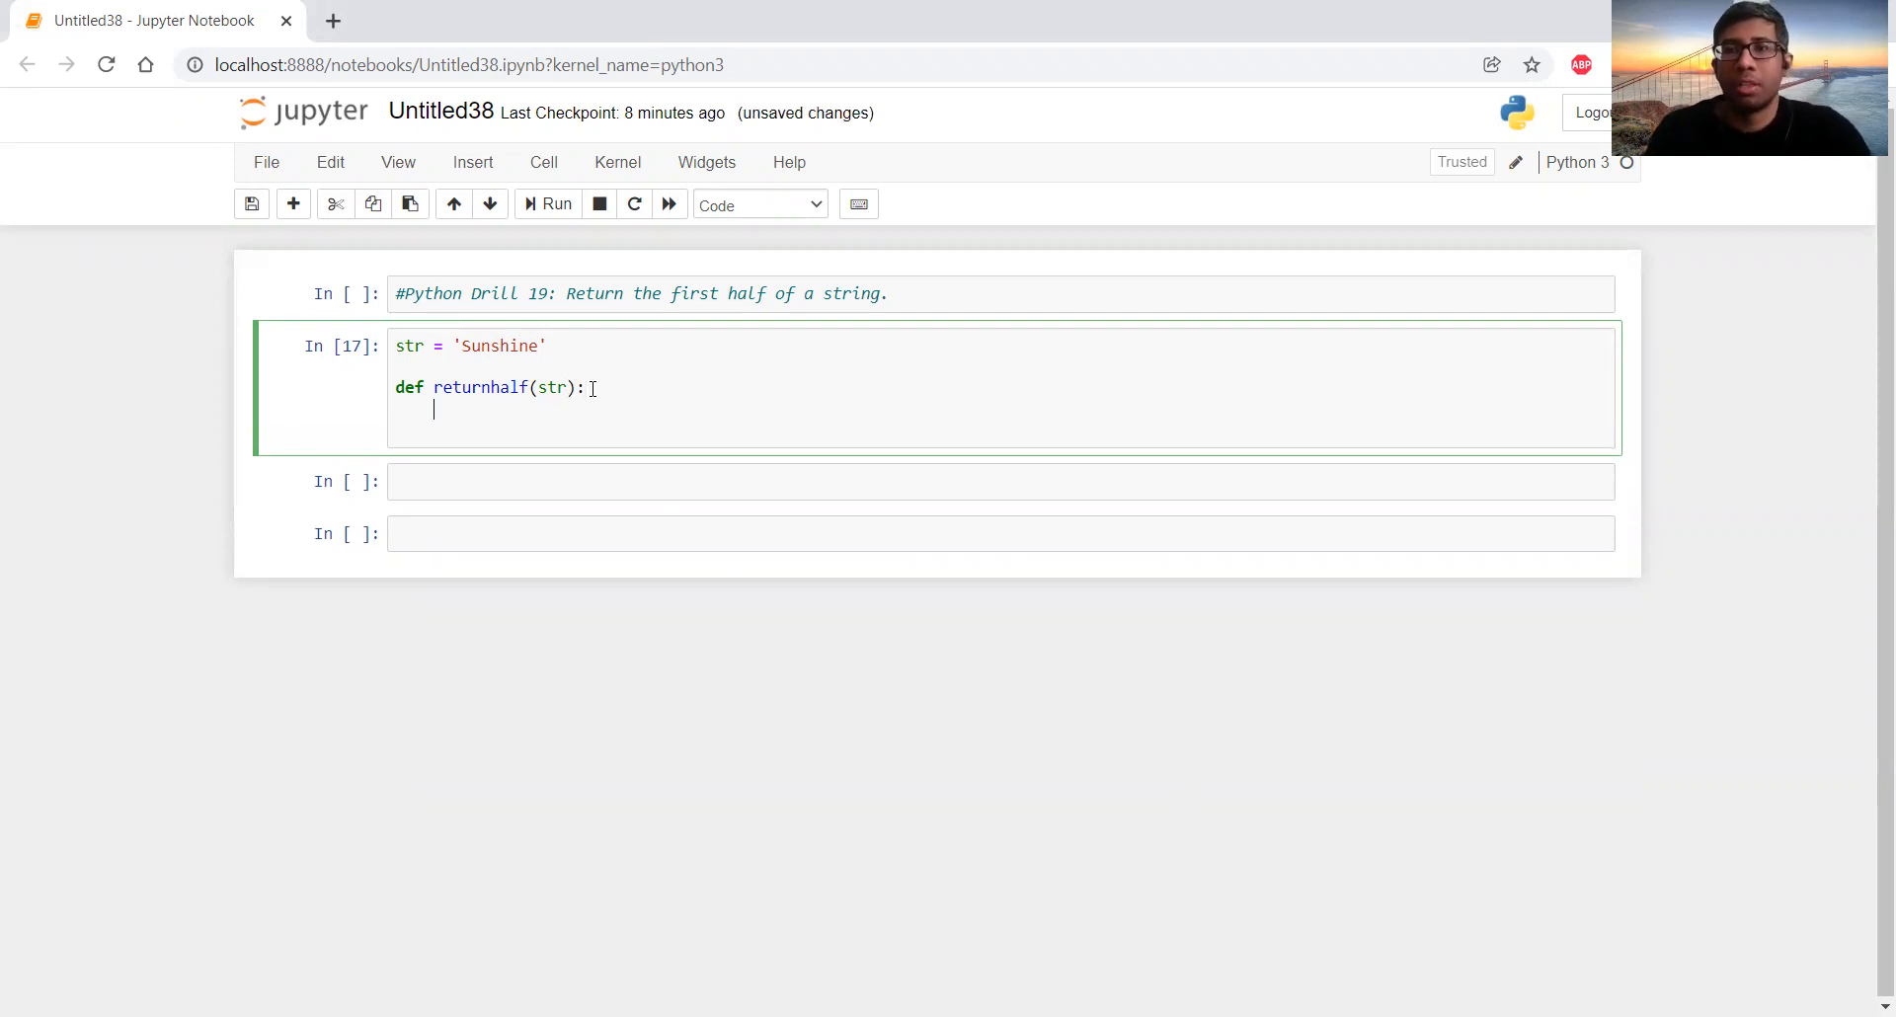
Write return str[:len(str)//2] as the returnhalf body and run the cell.
text(return)
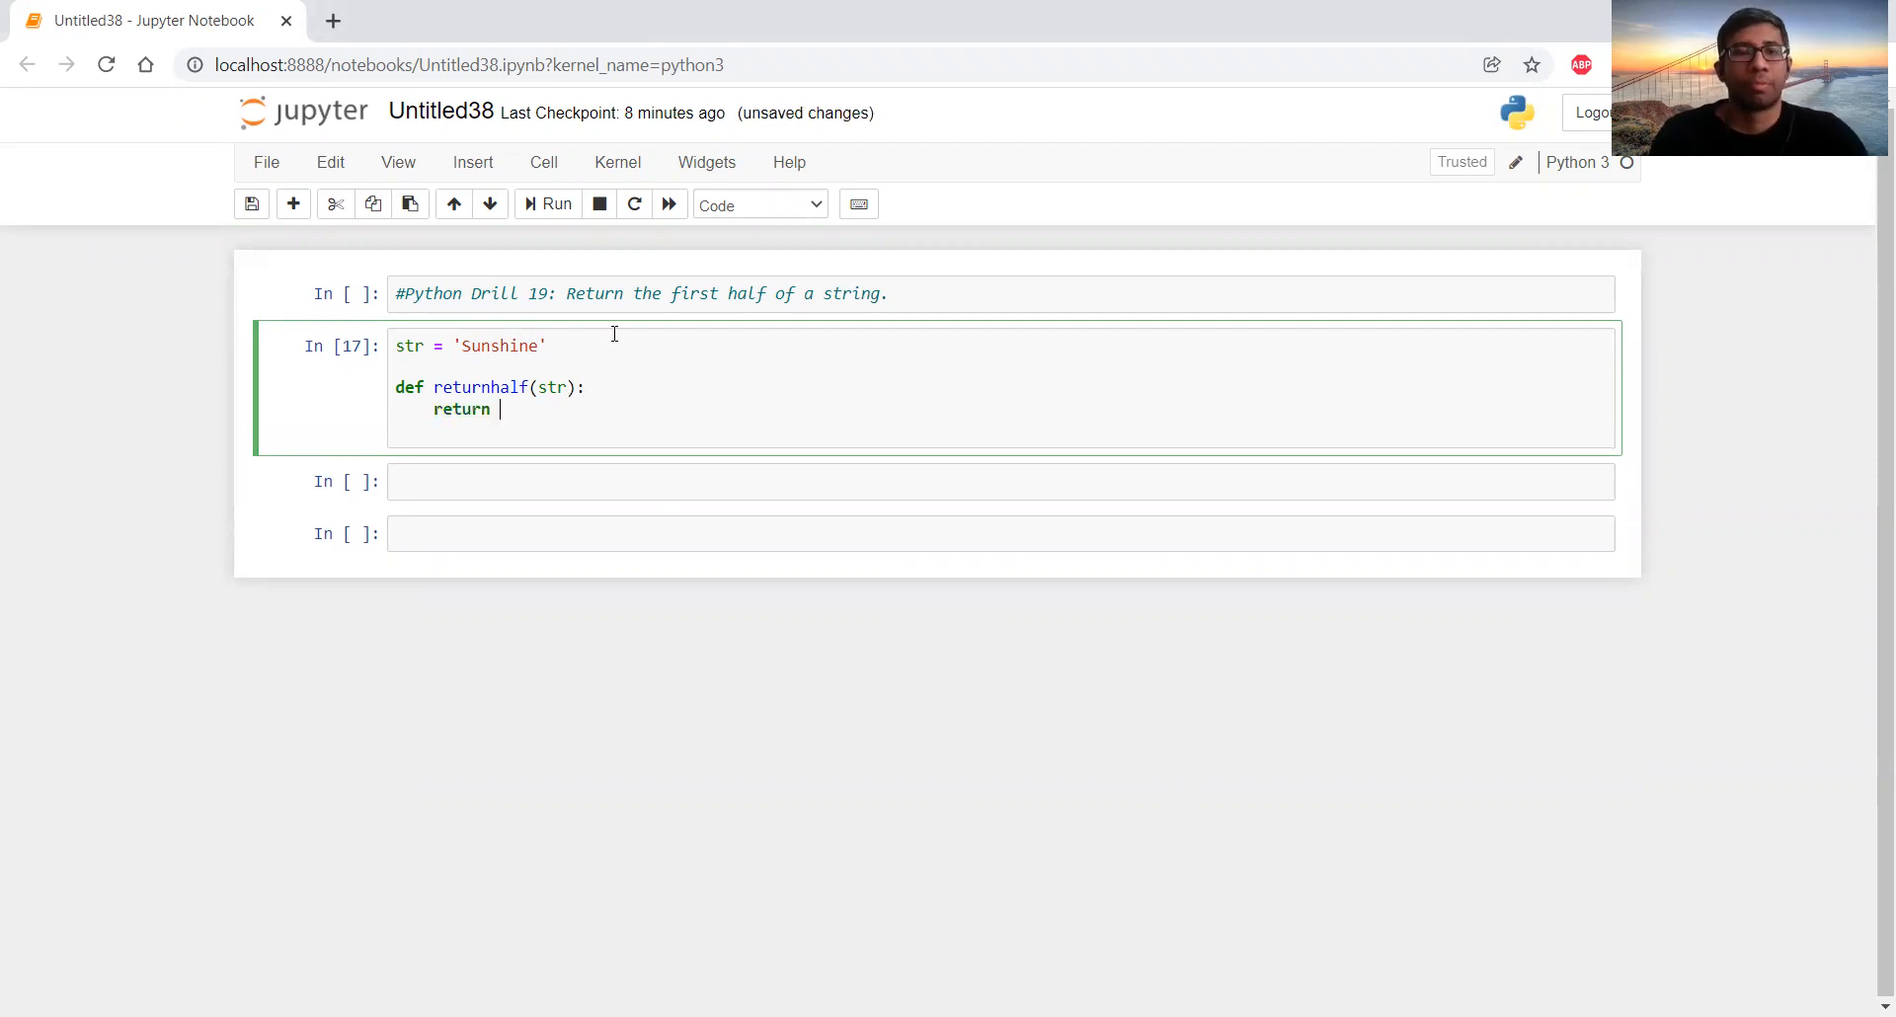
text(str[])
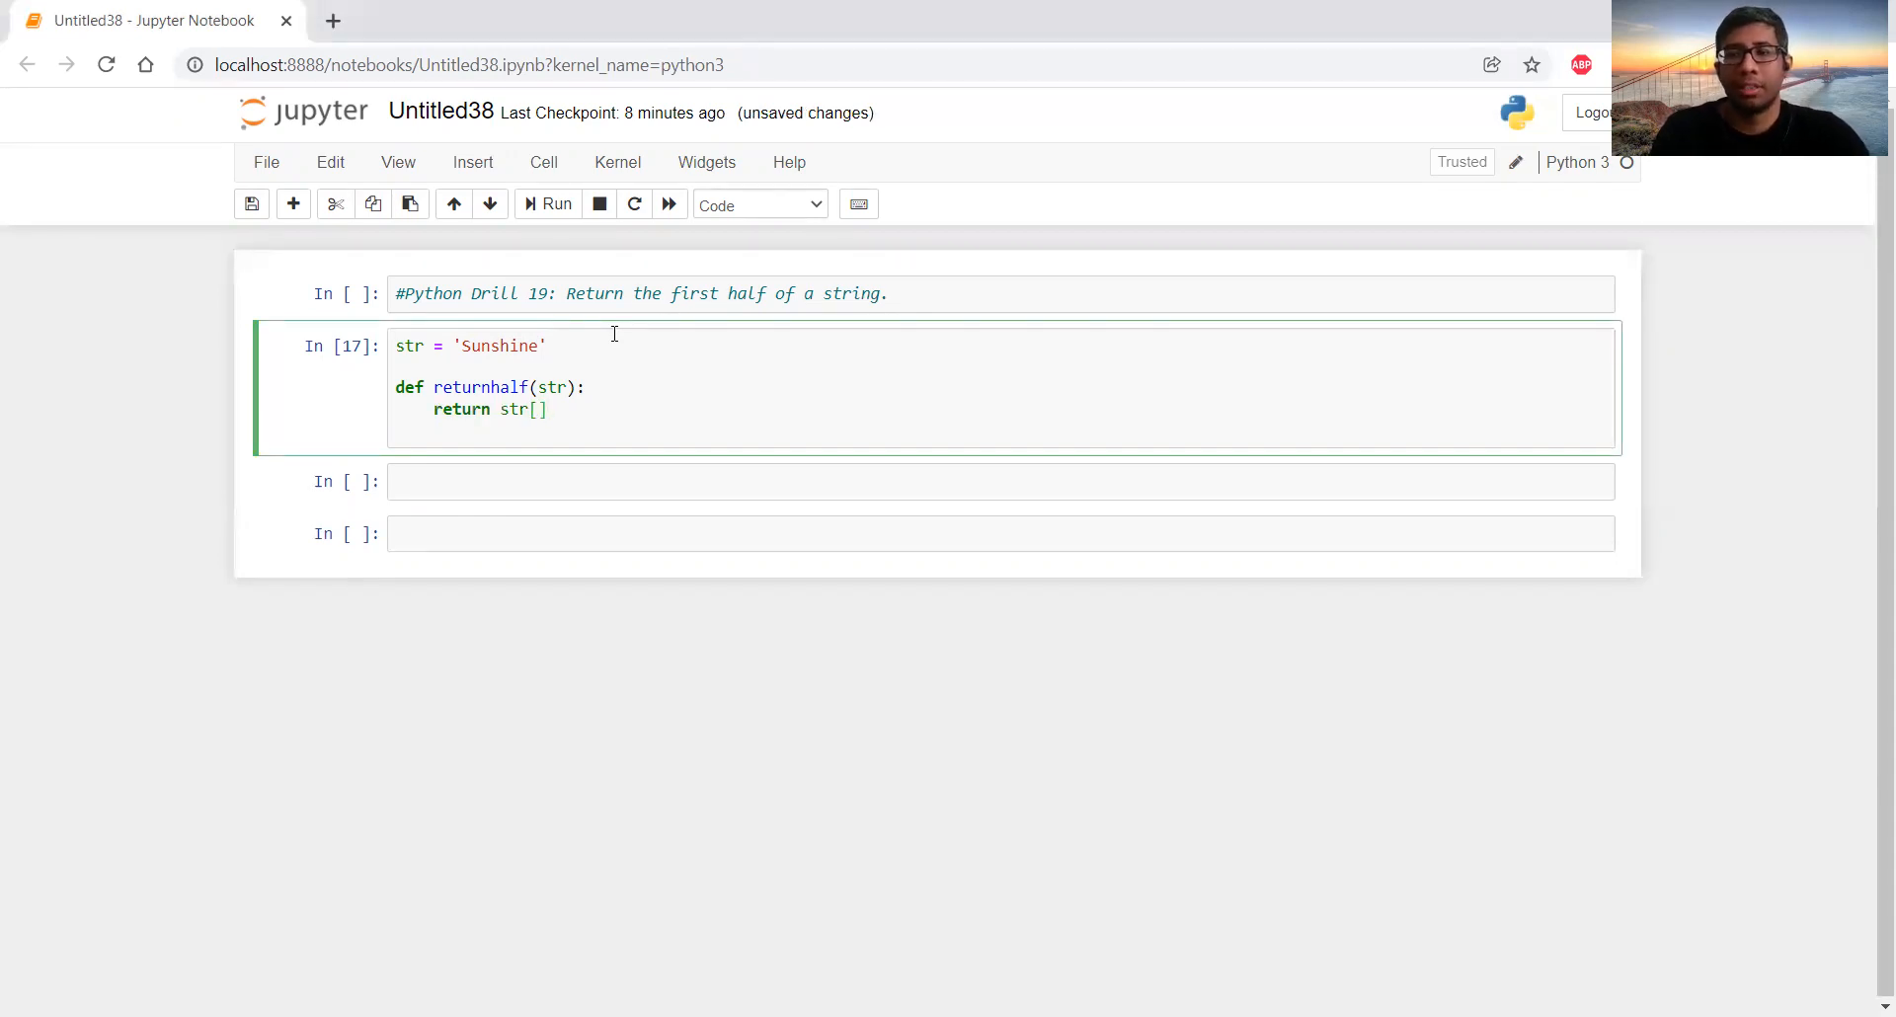
text(:)
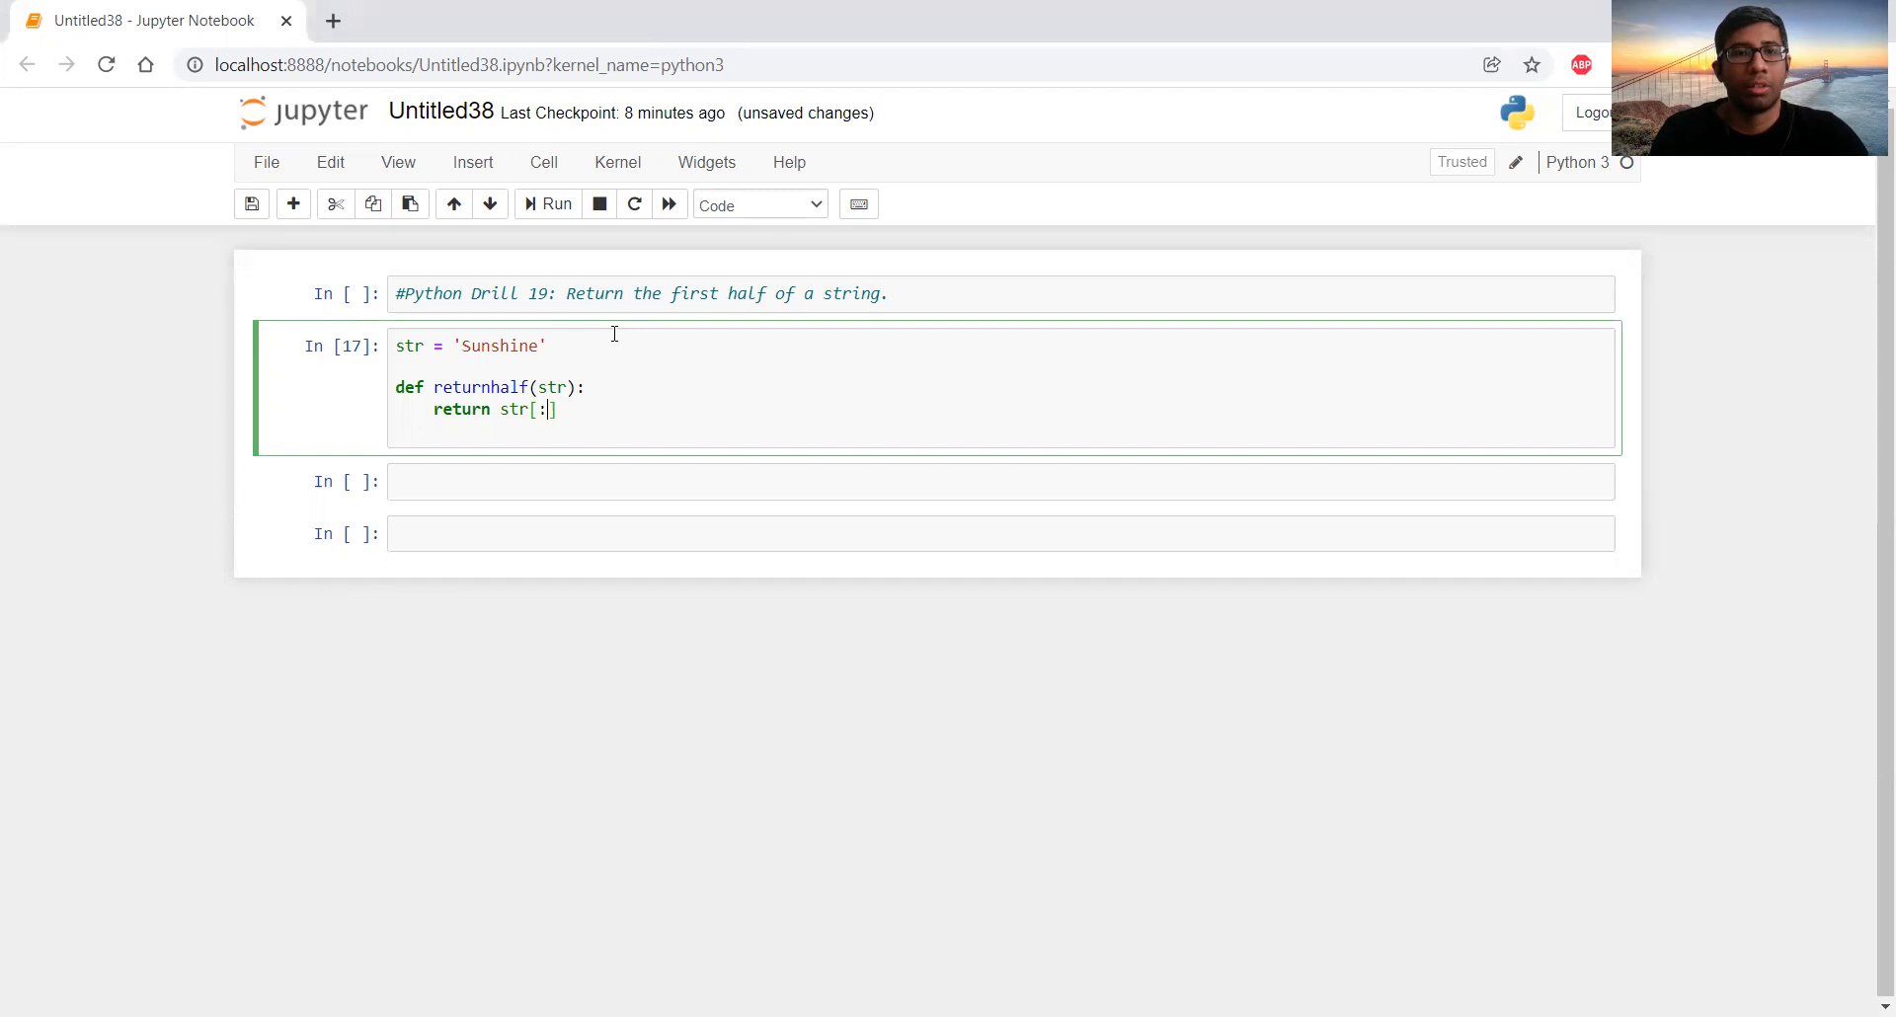
text(len)
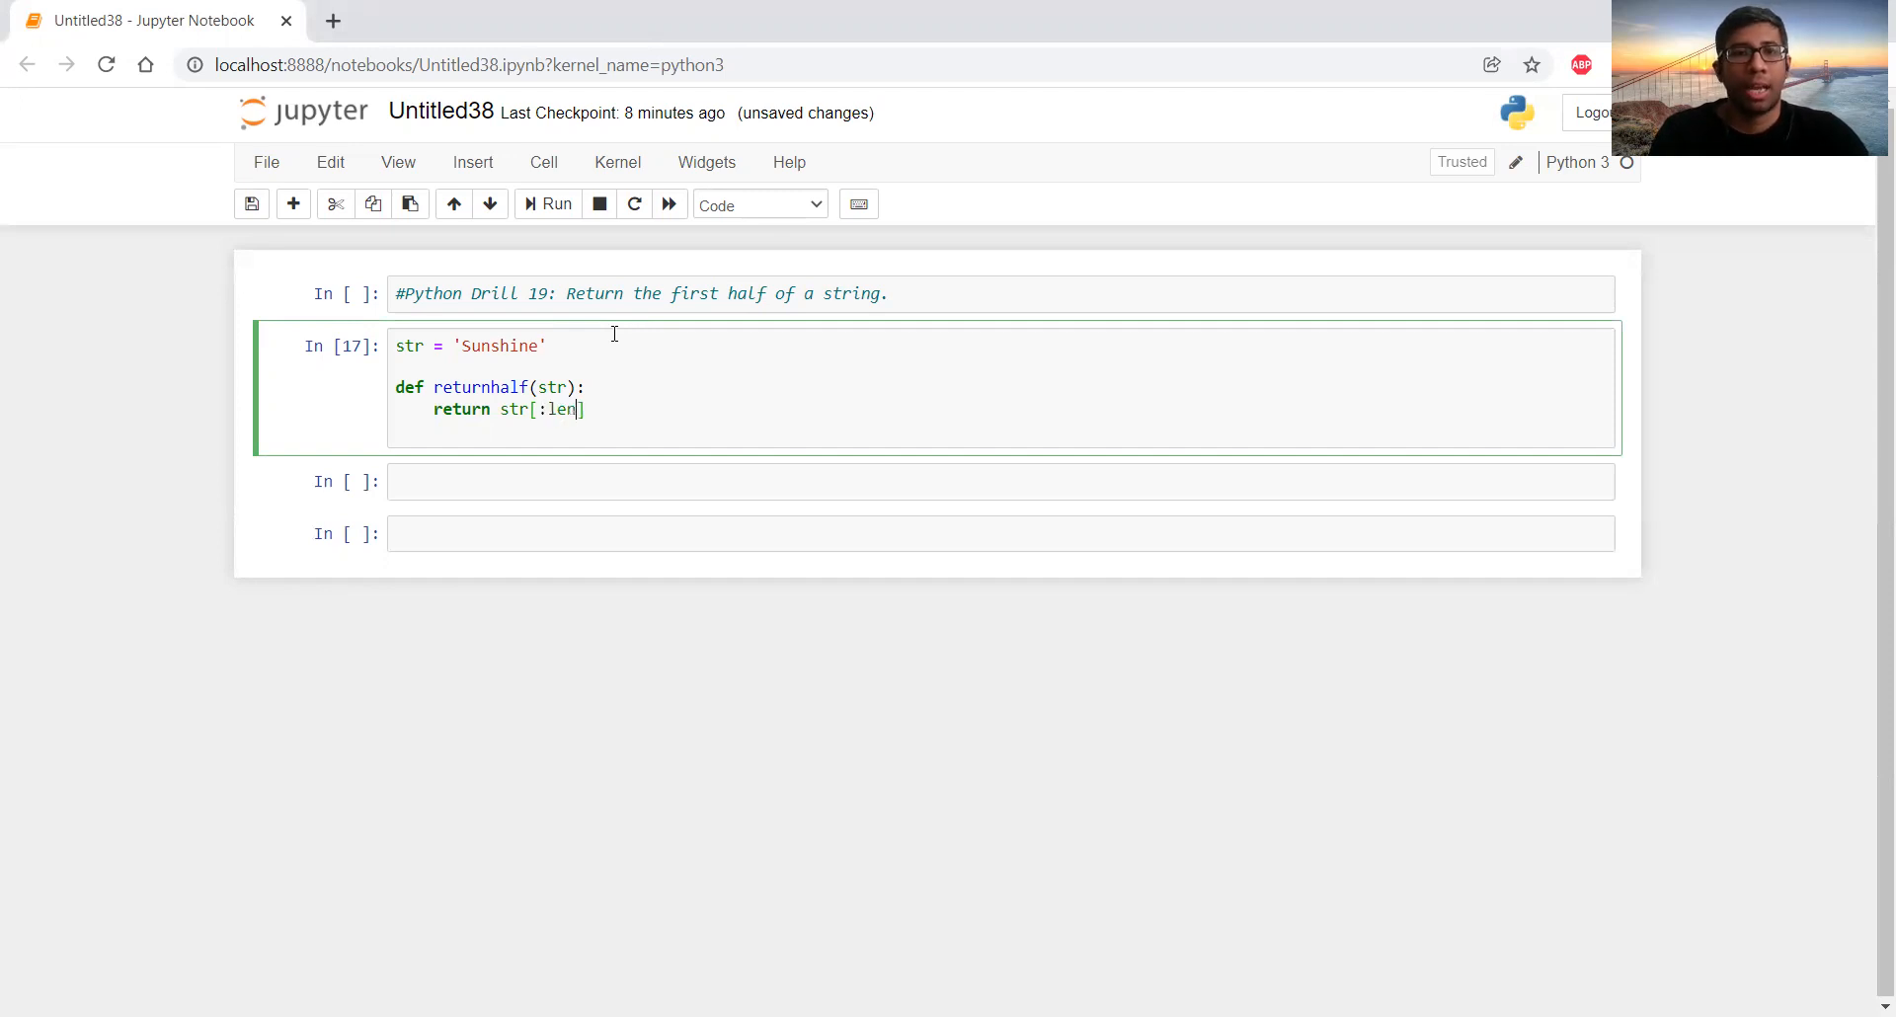
text((s))
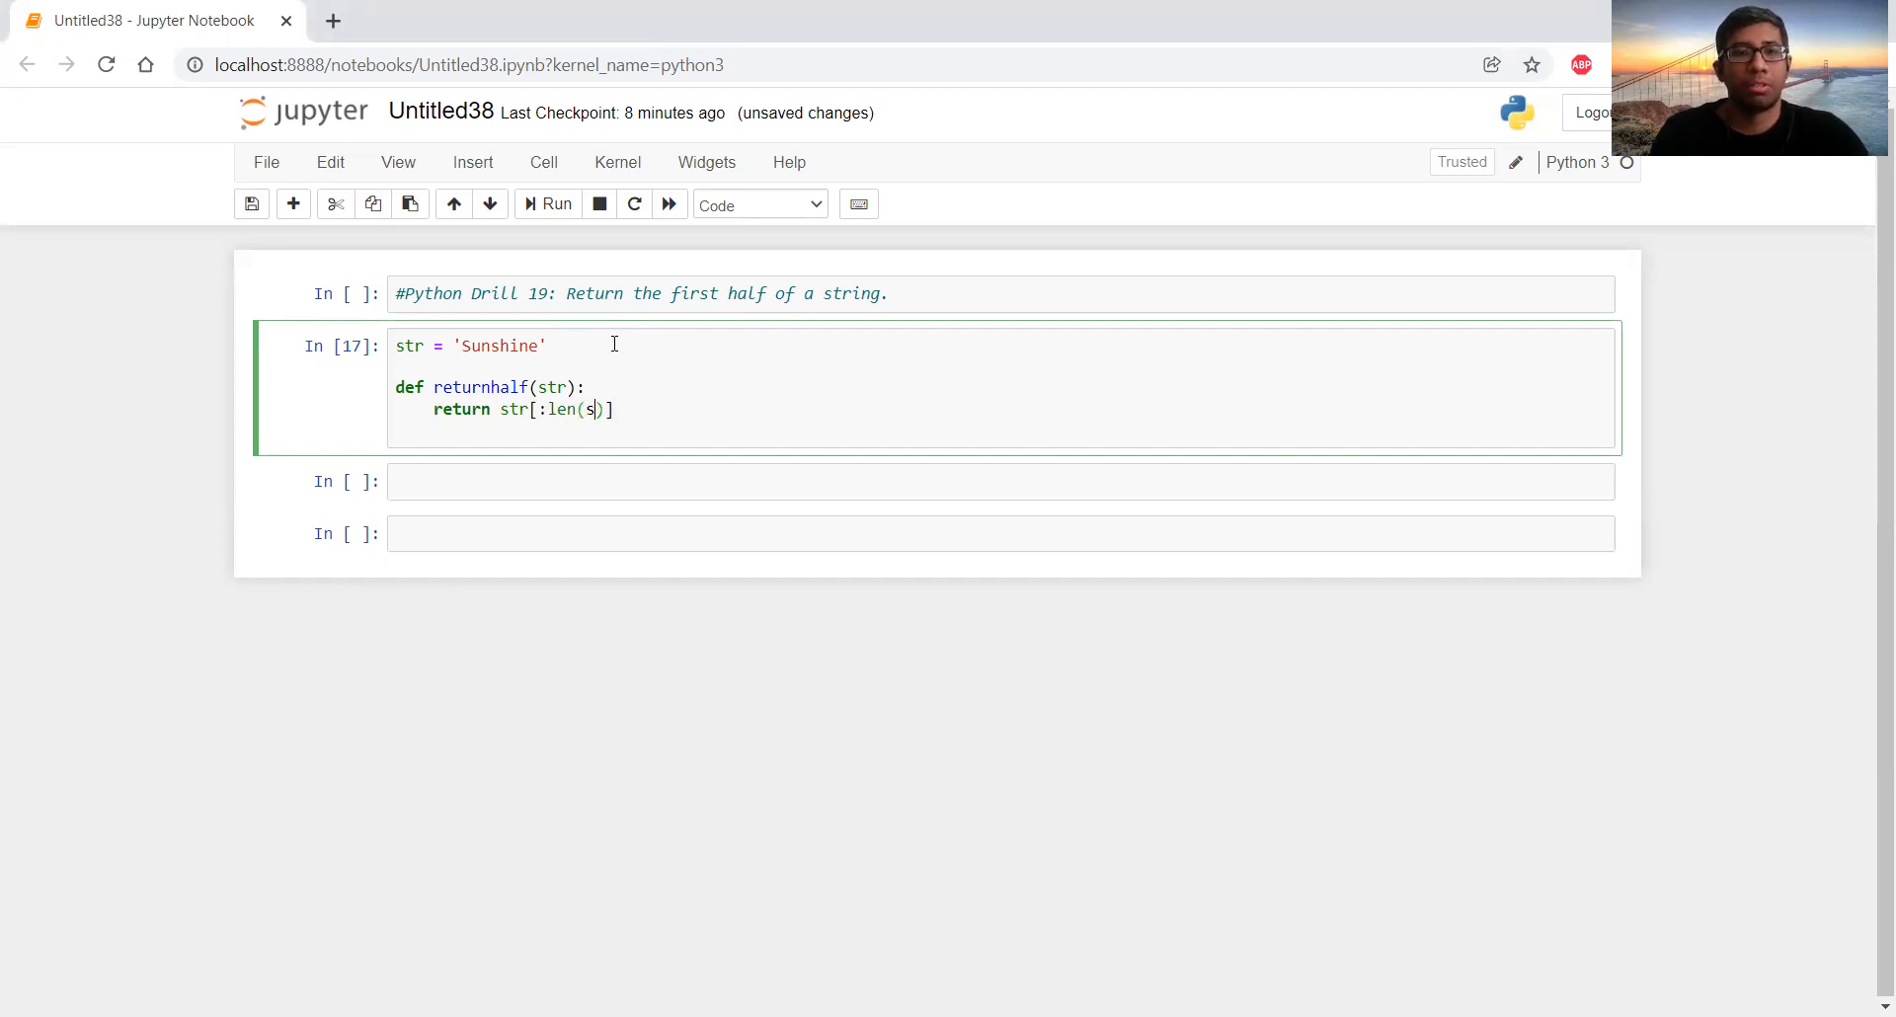
text(tr)//)
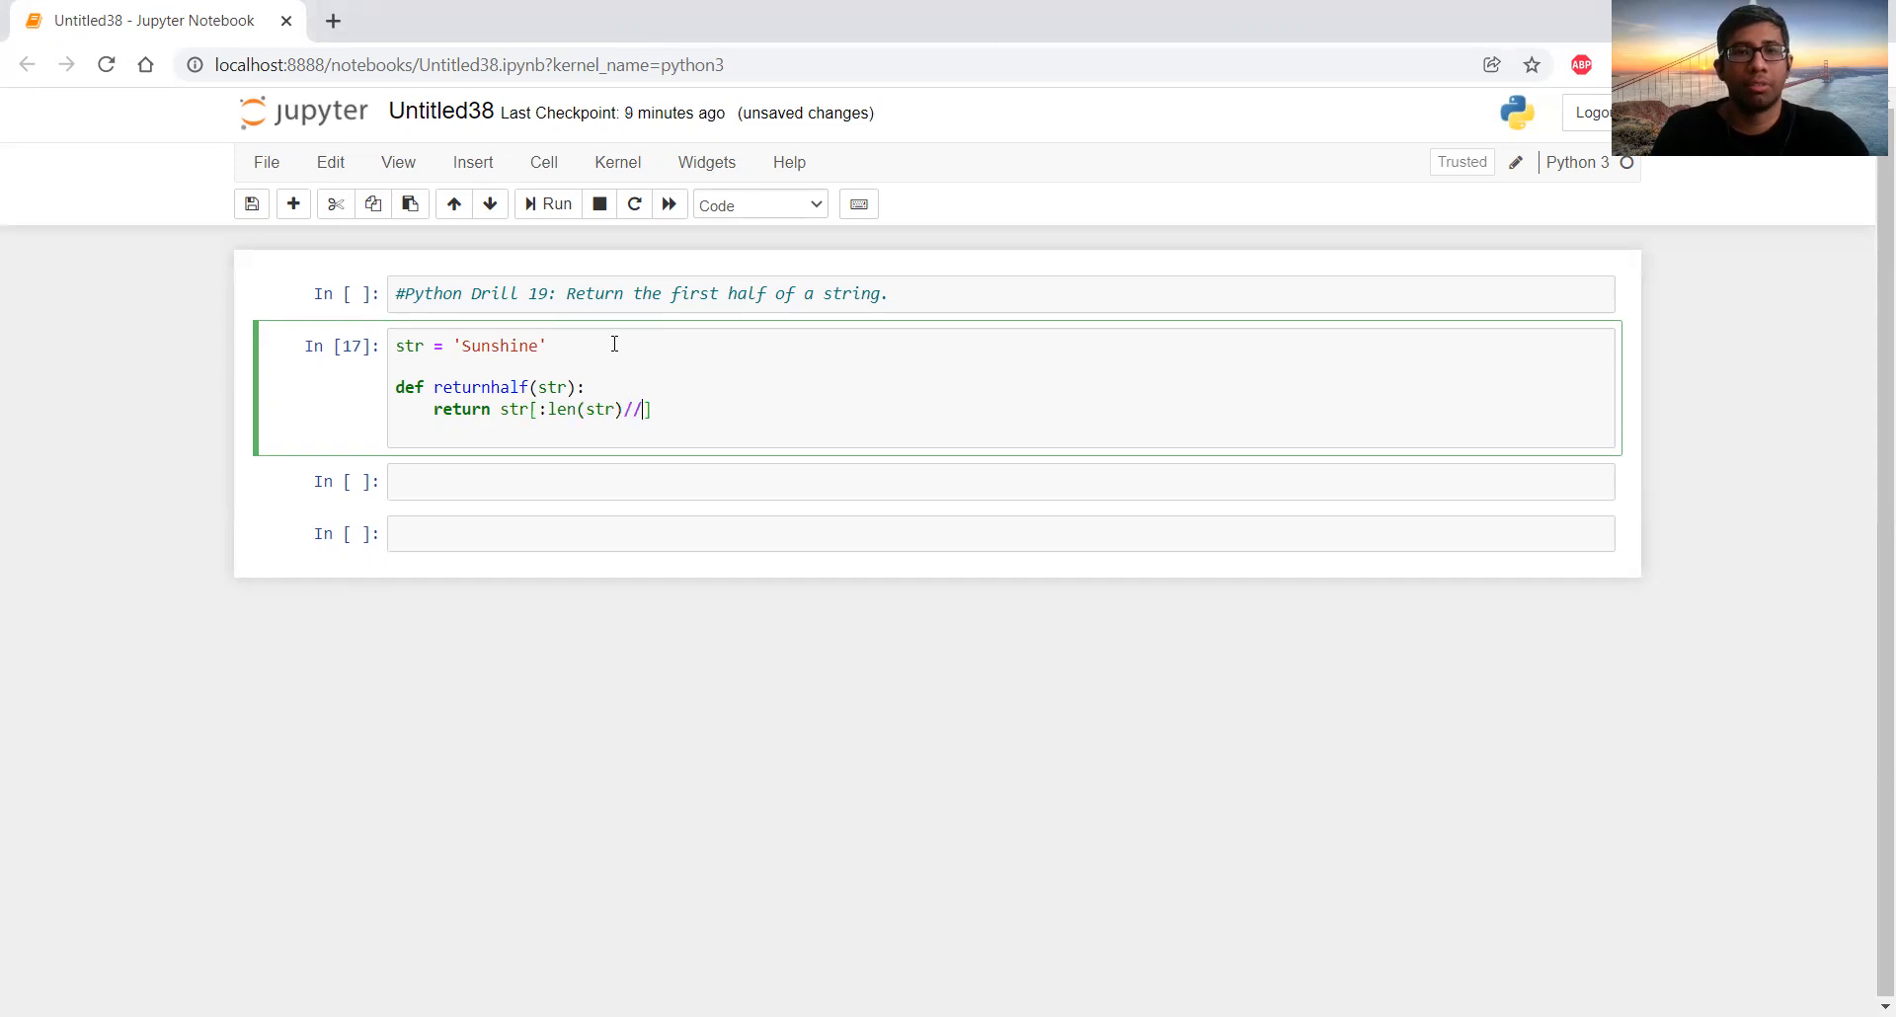
text(2)
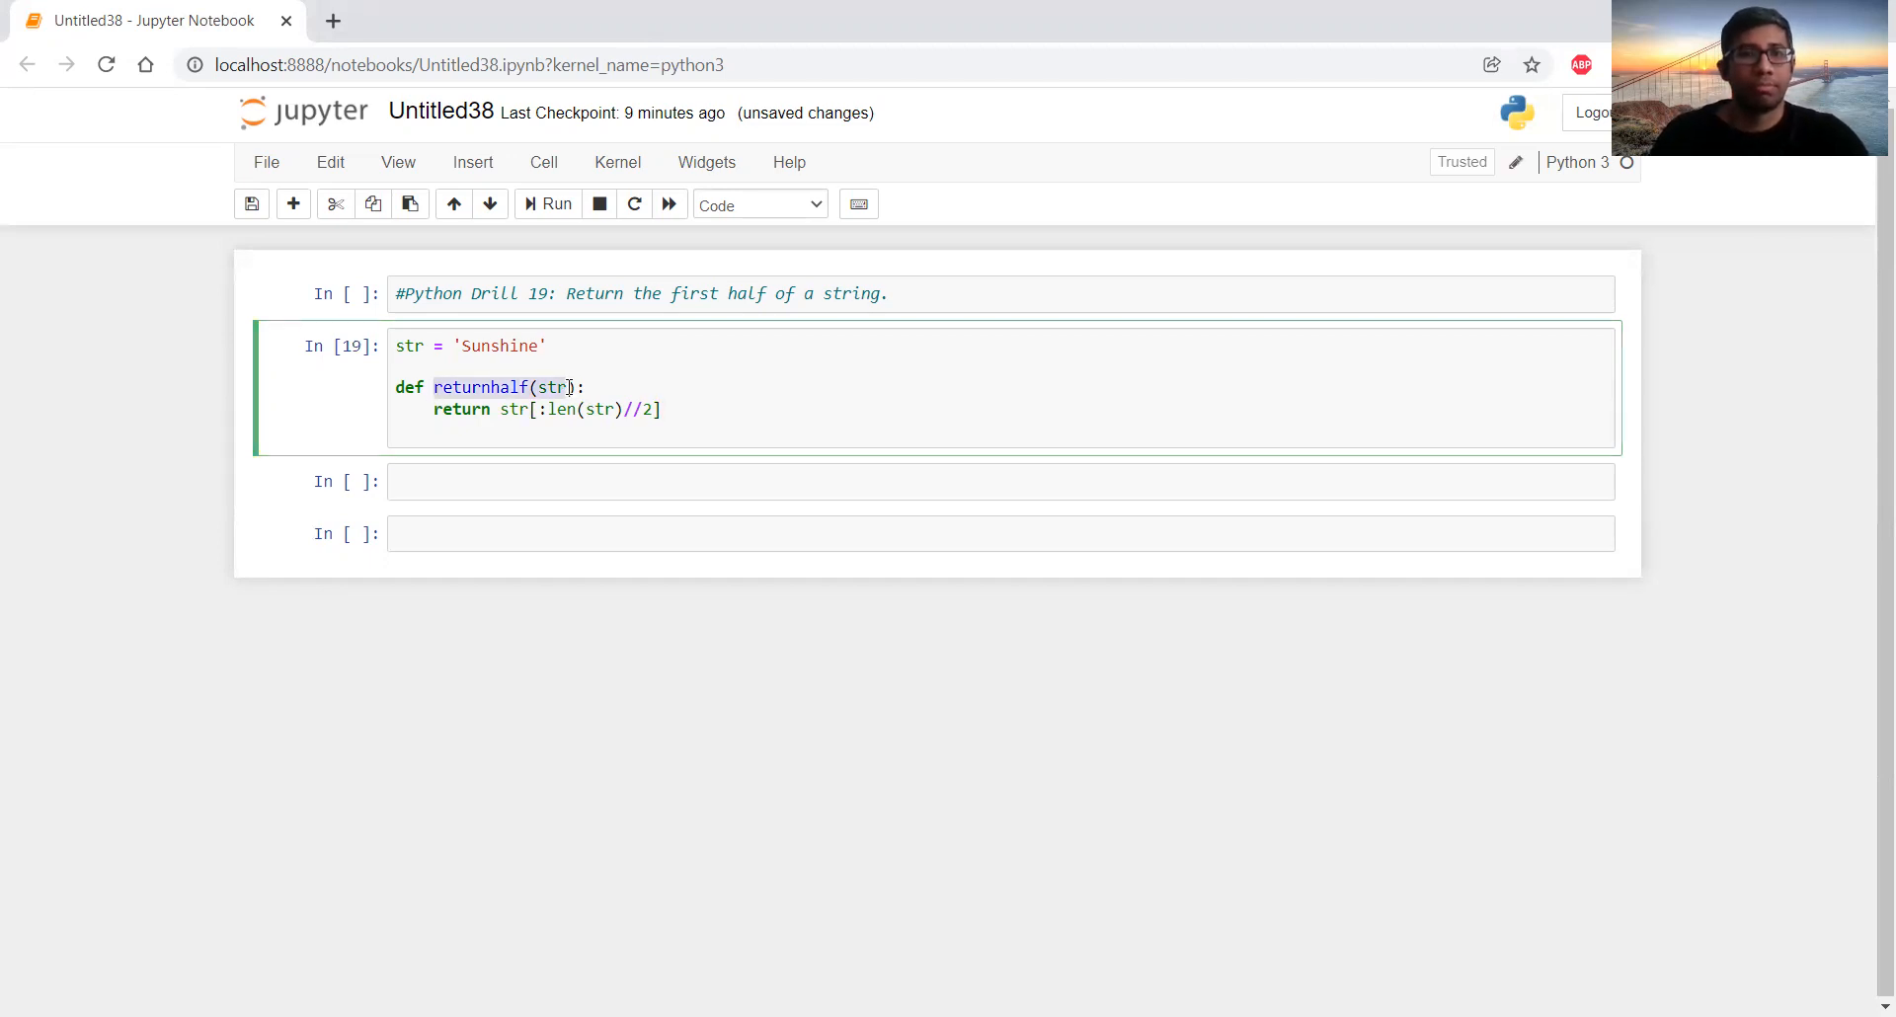
Call returnhalf(str) in the cell below to get 'Suns'.
click(473, 481)
text(returnhalf(str))
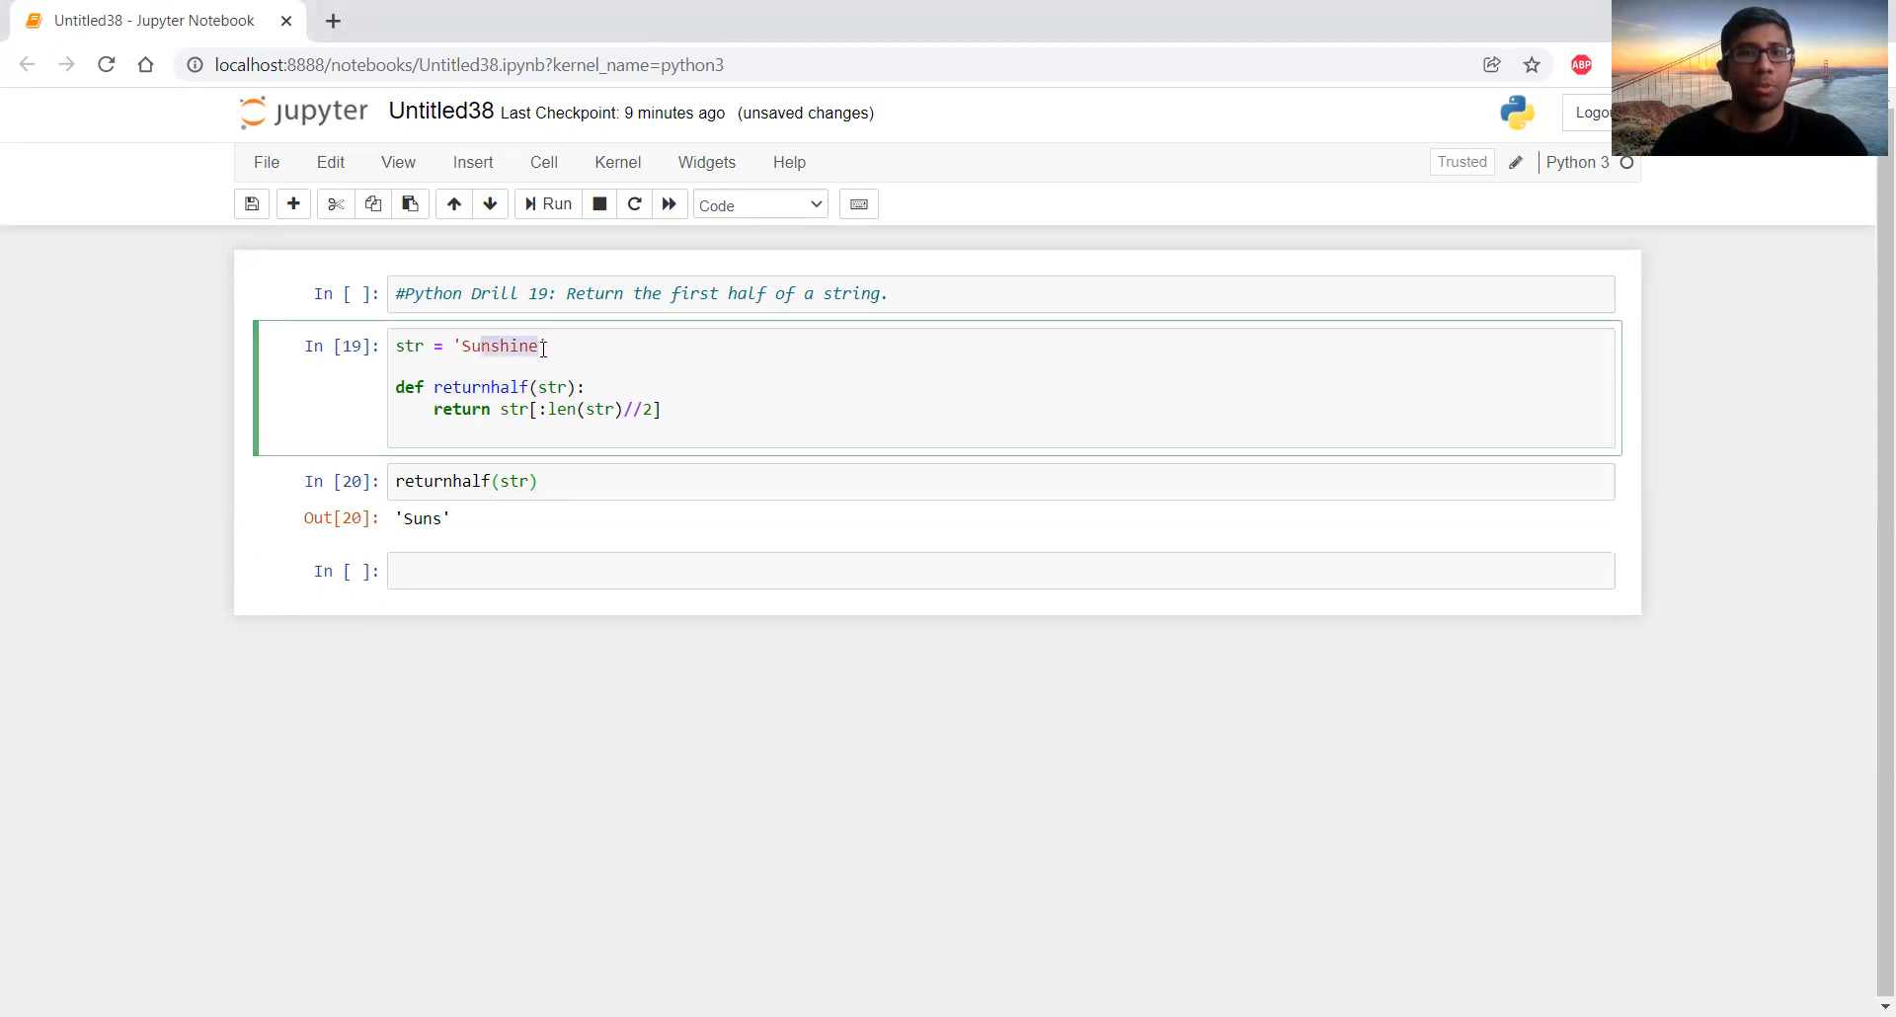
key(Backspace)
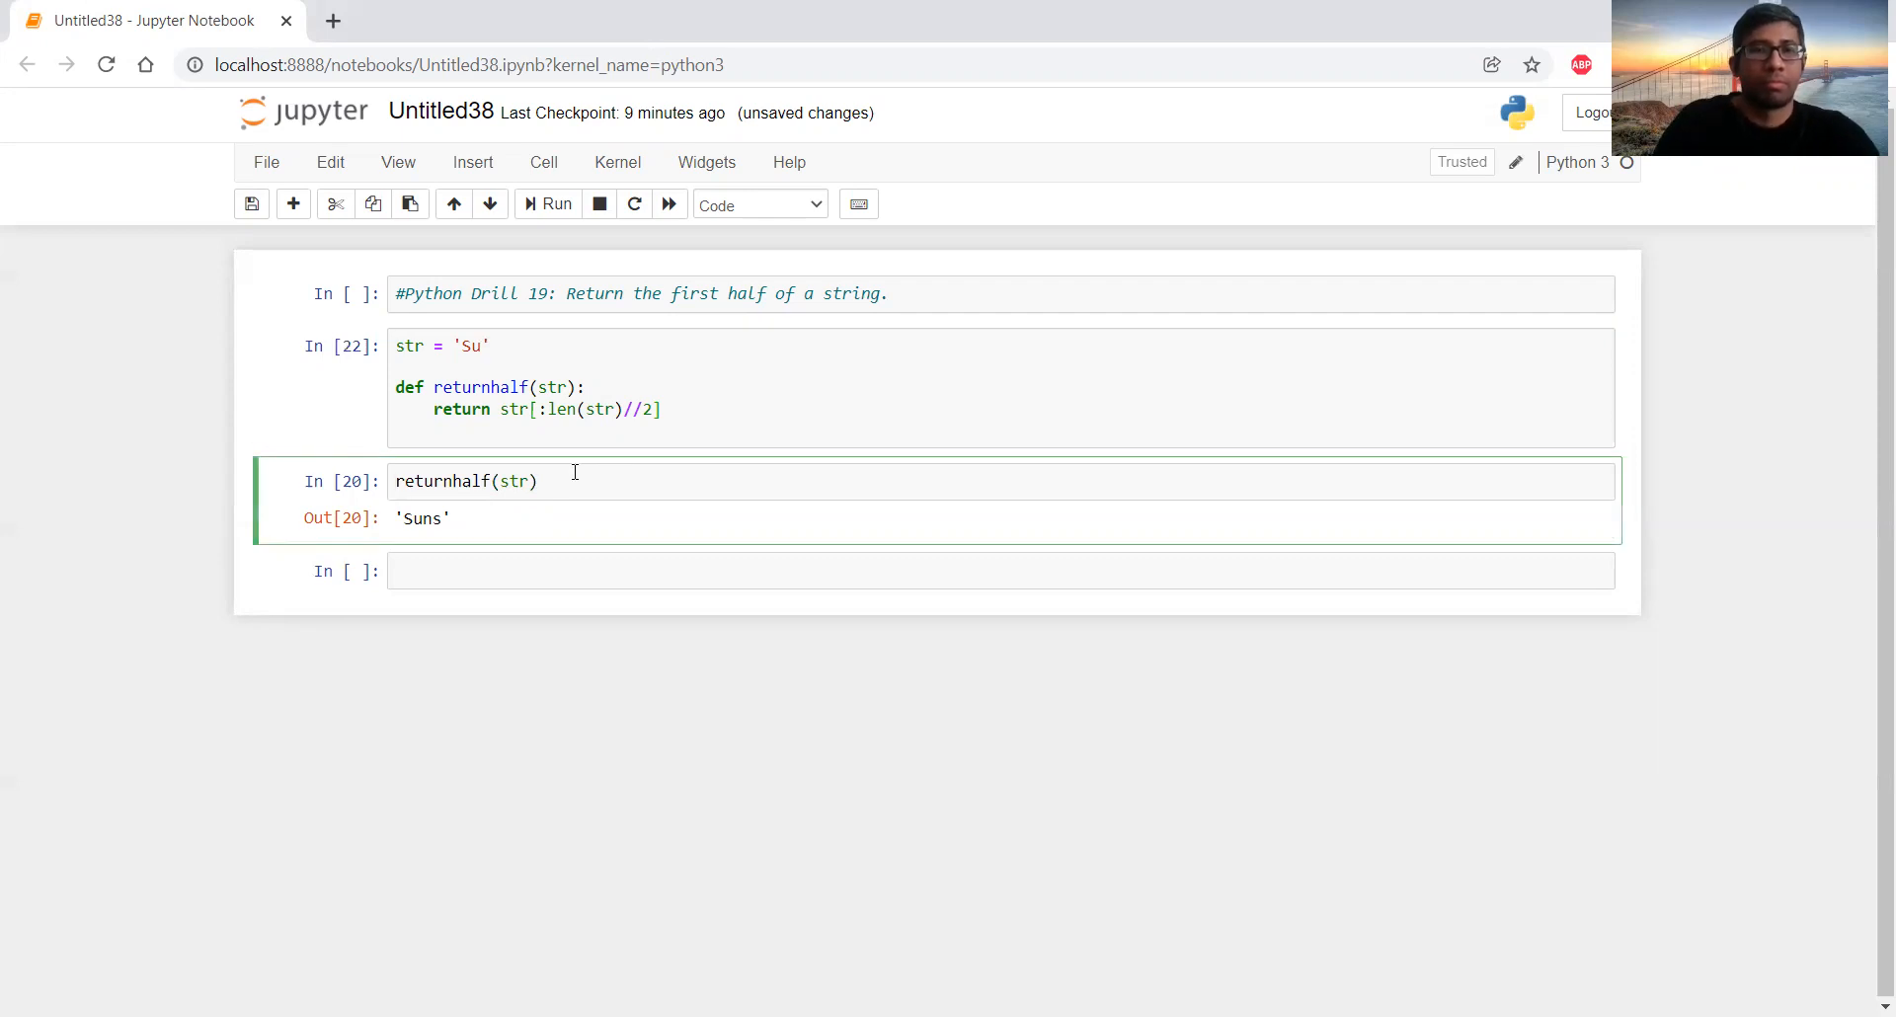
Change the test string to 'Su' and rerun the returnhalf call.
click(548, 203)
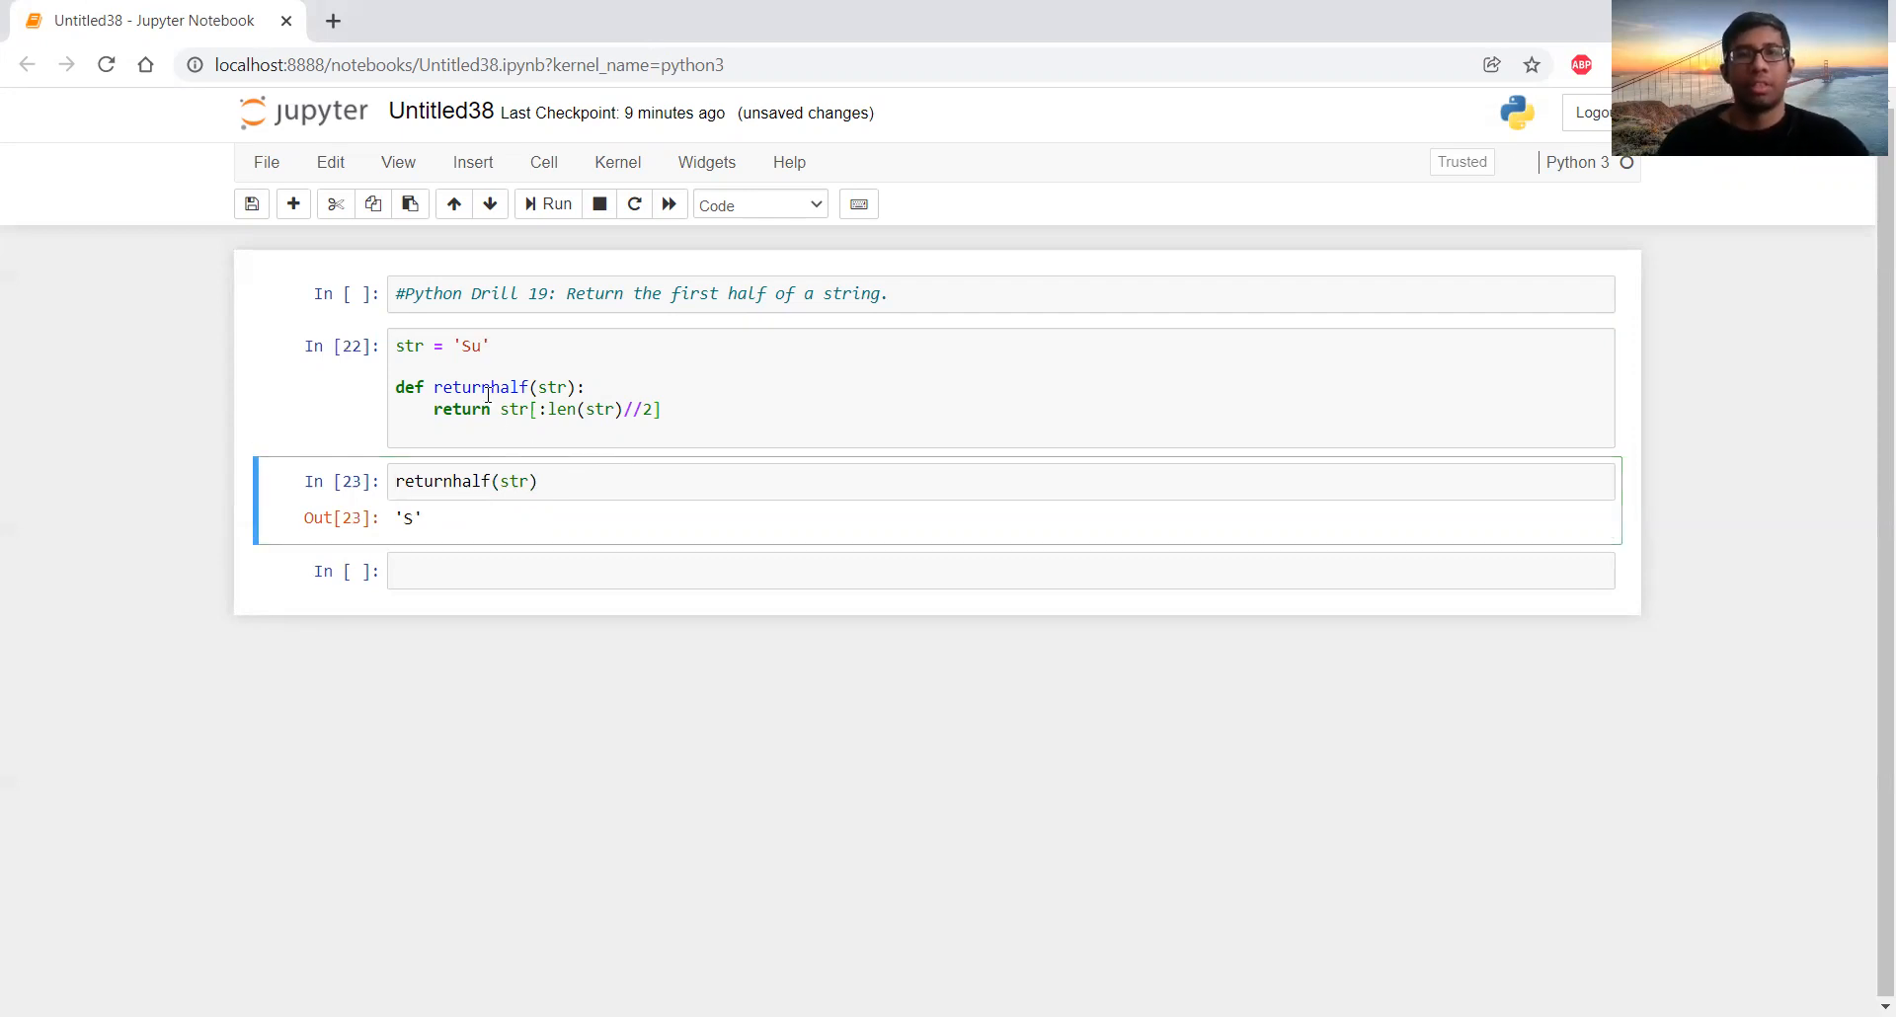
click(597, 409)
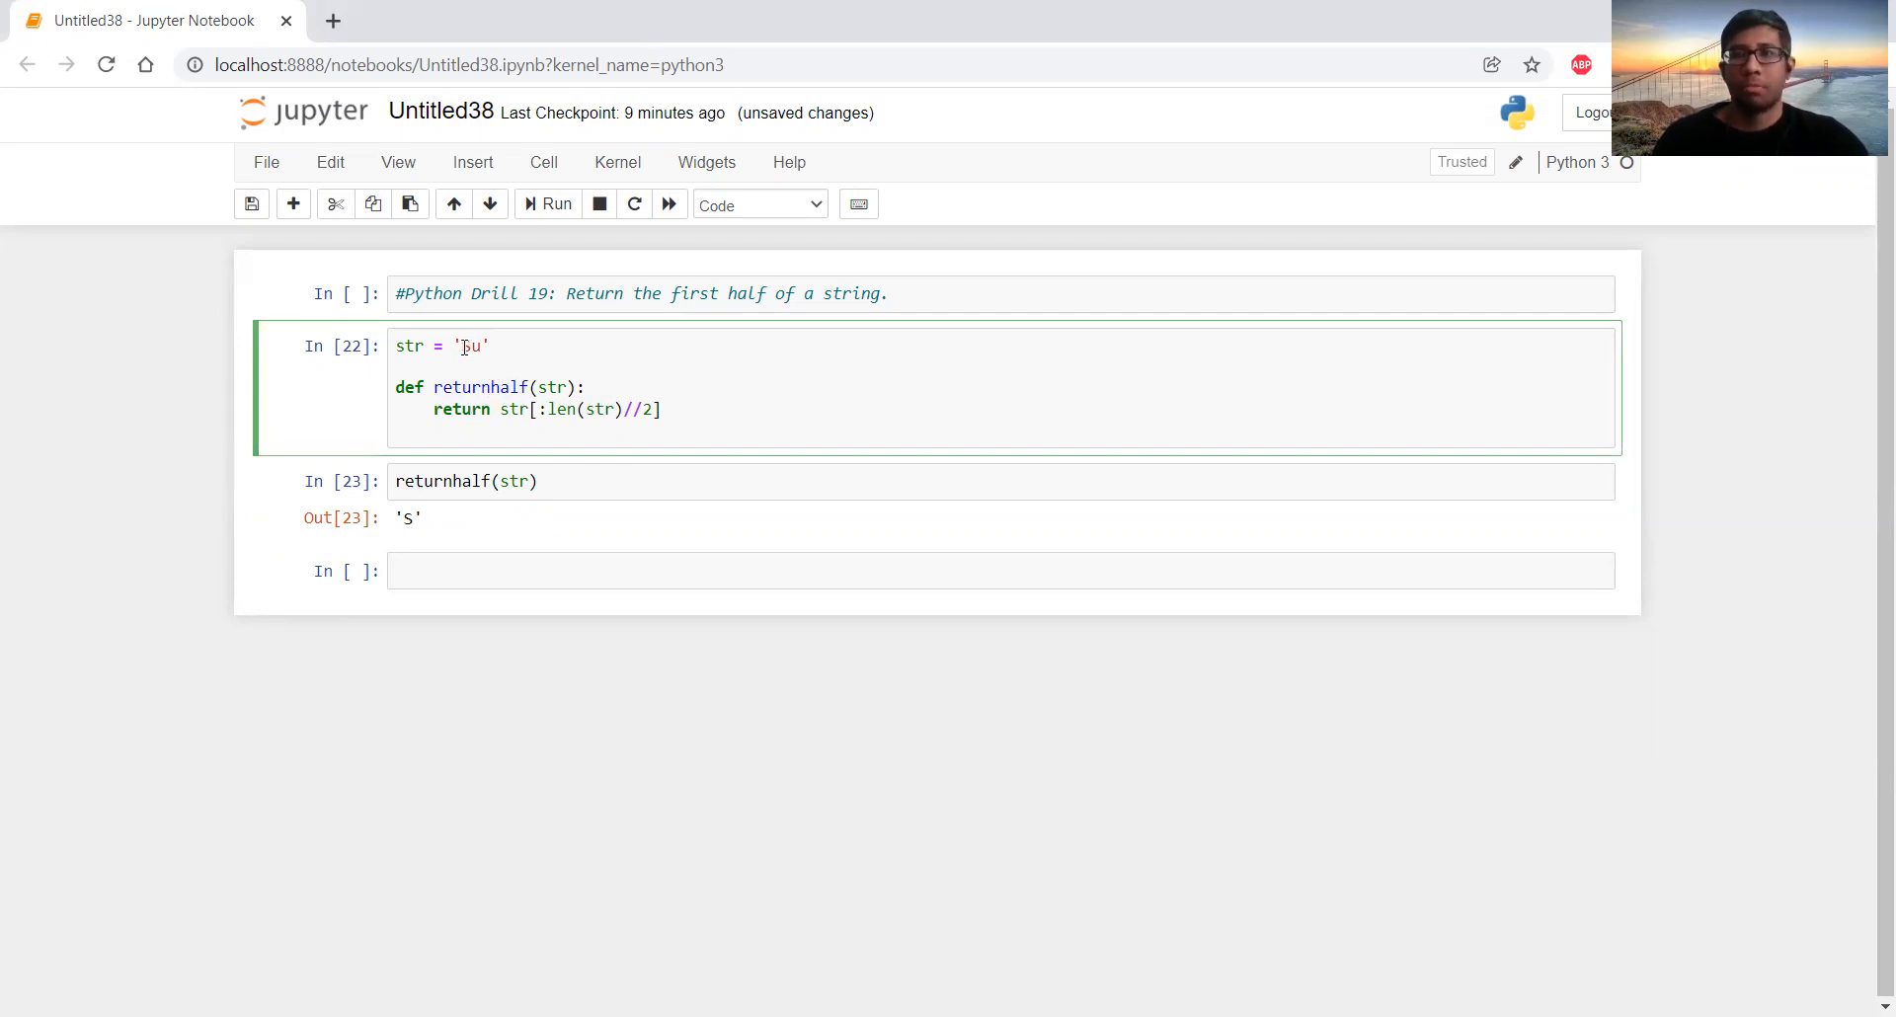
text(Su)
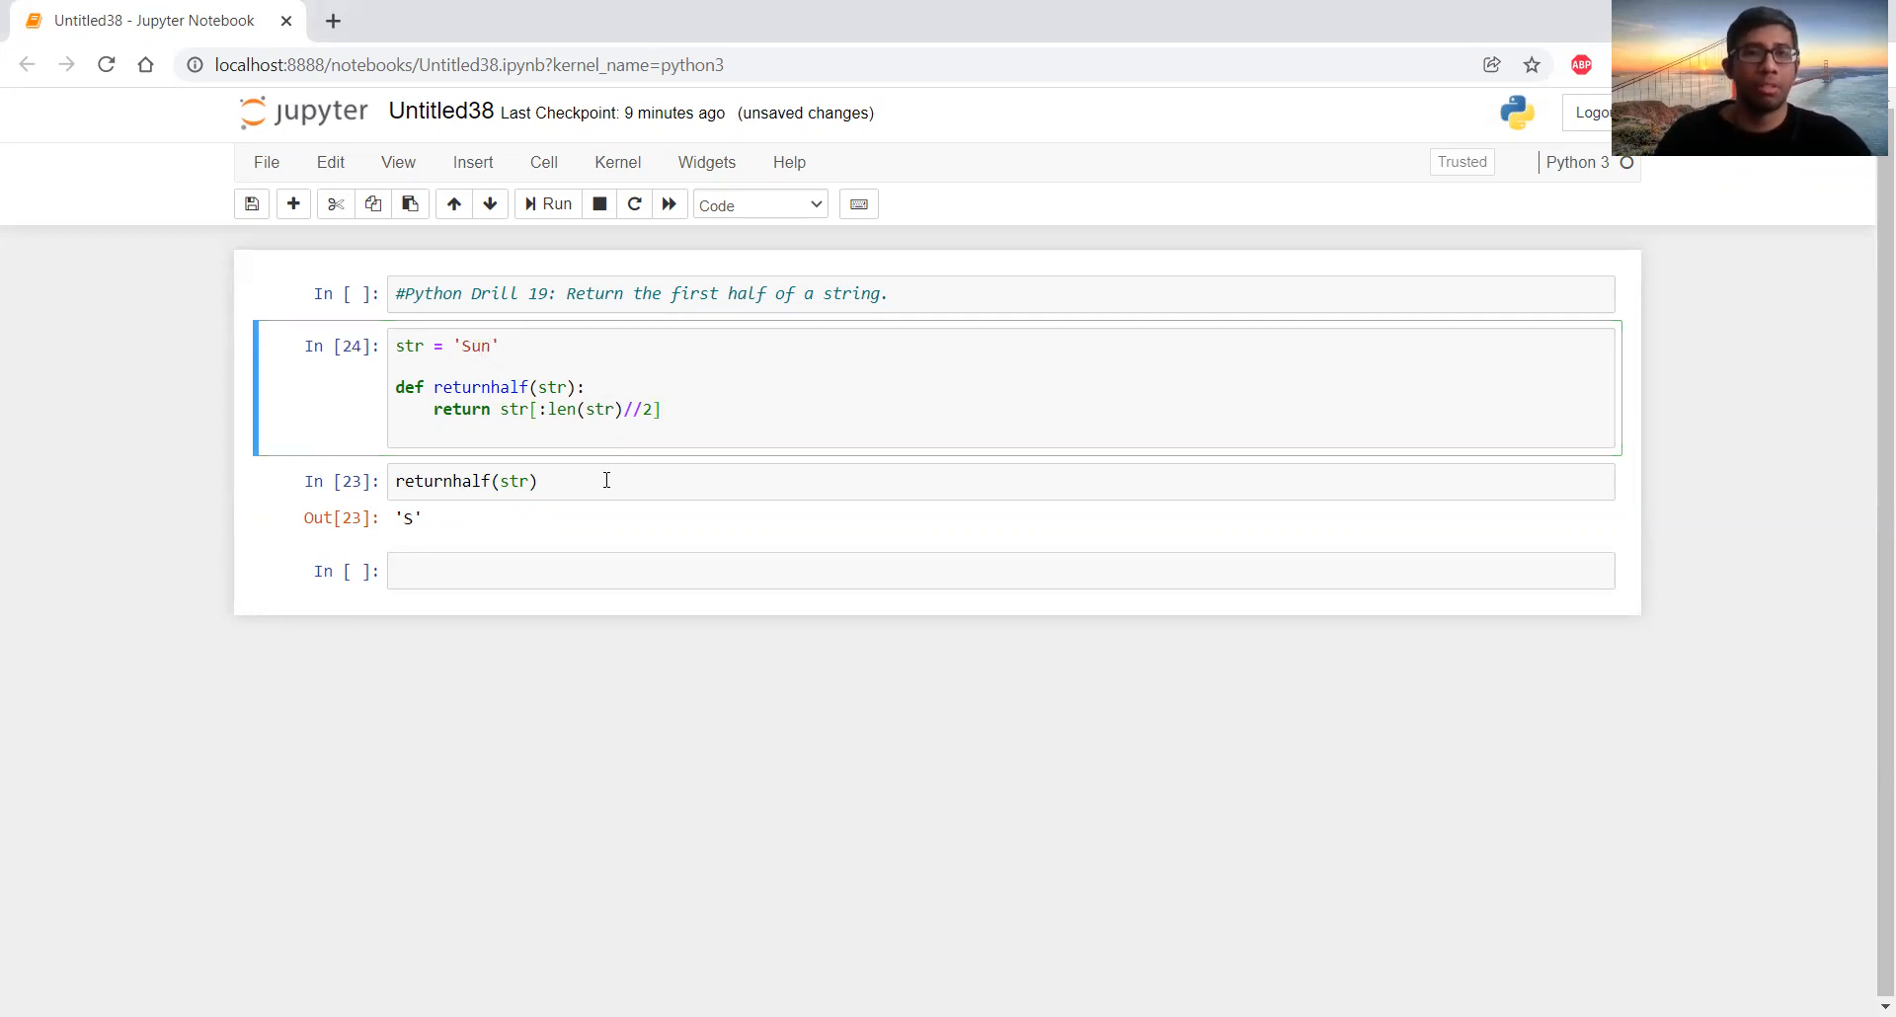
click(605, 480)
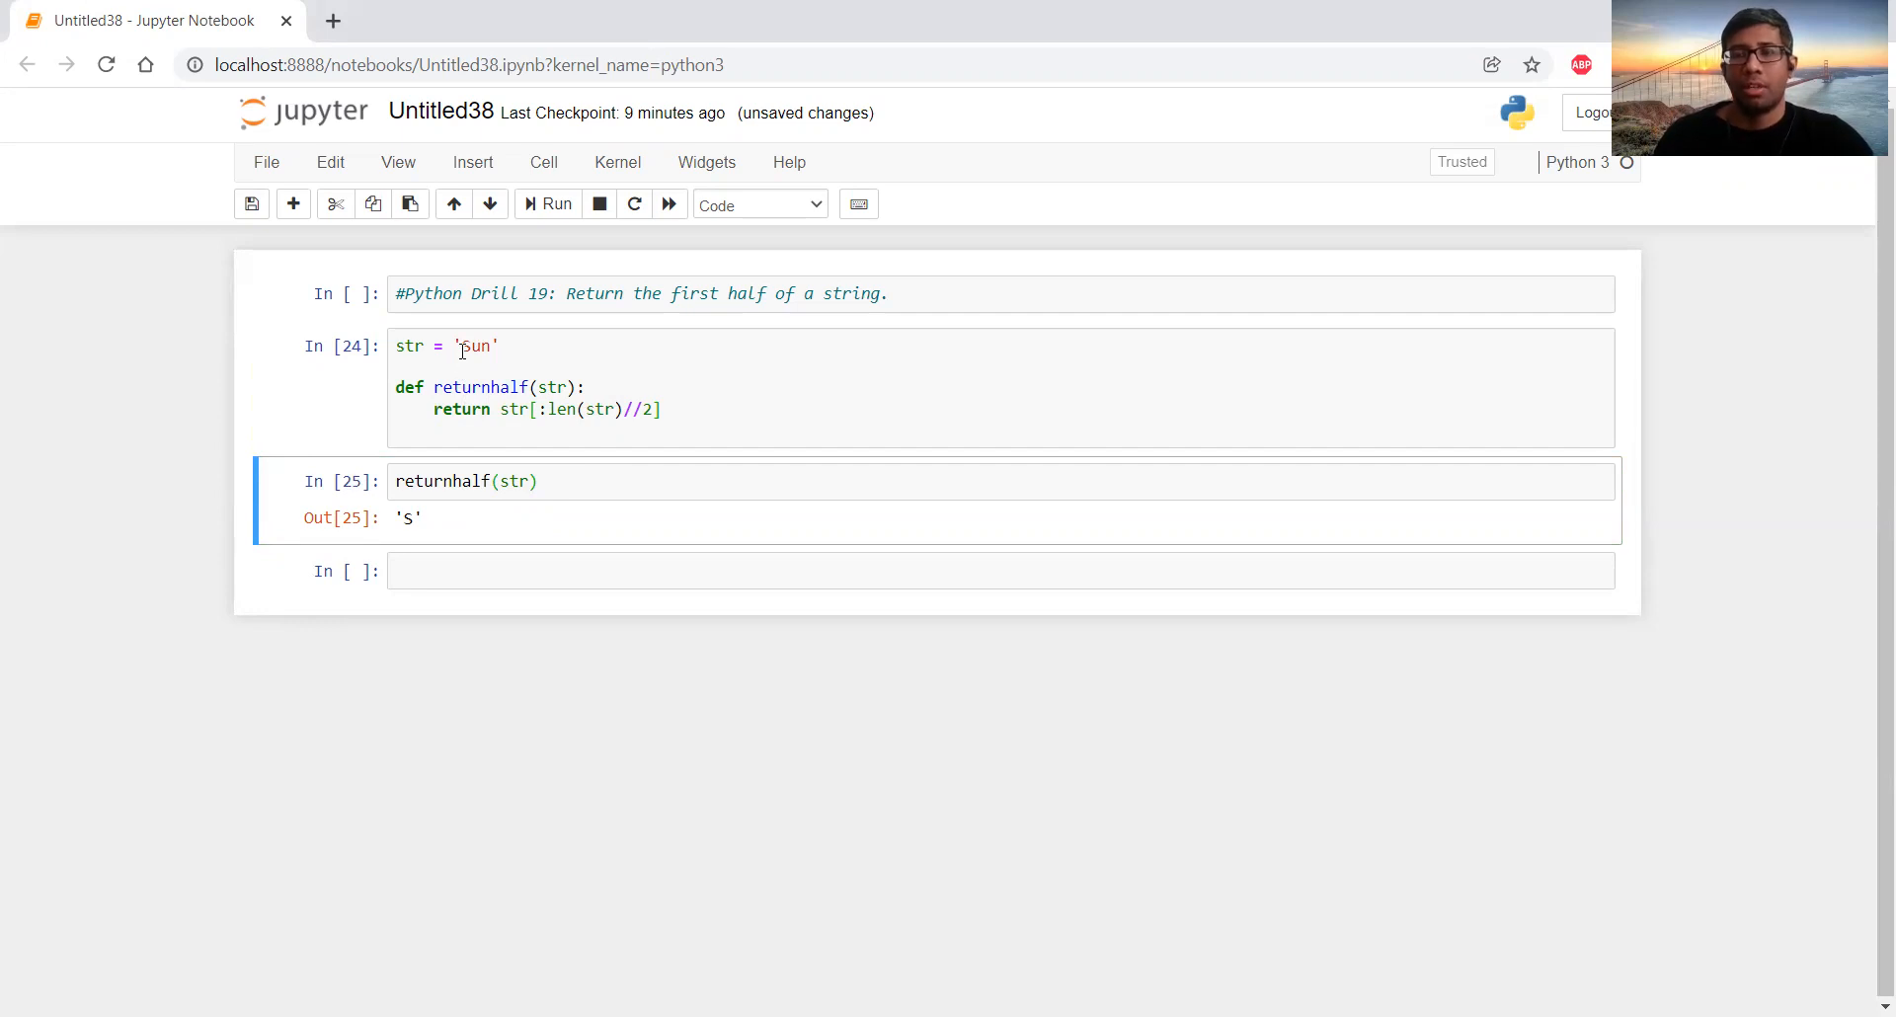
Edit the test string again, ending with 'Sunn' so returnhalf returns 'Su'.
click(490, 347)
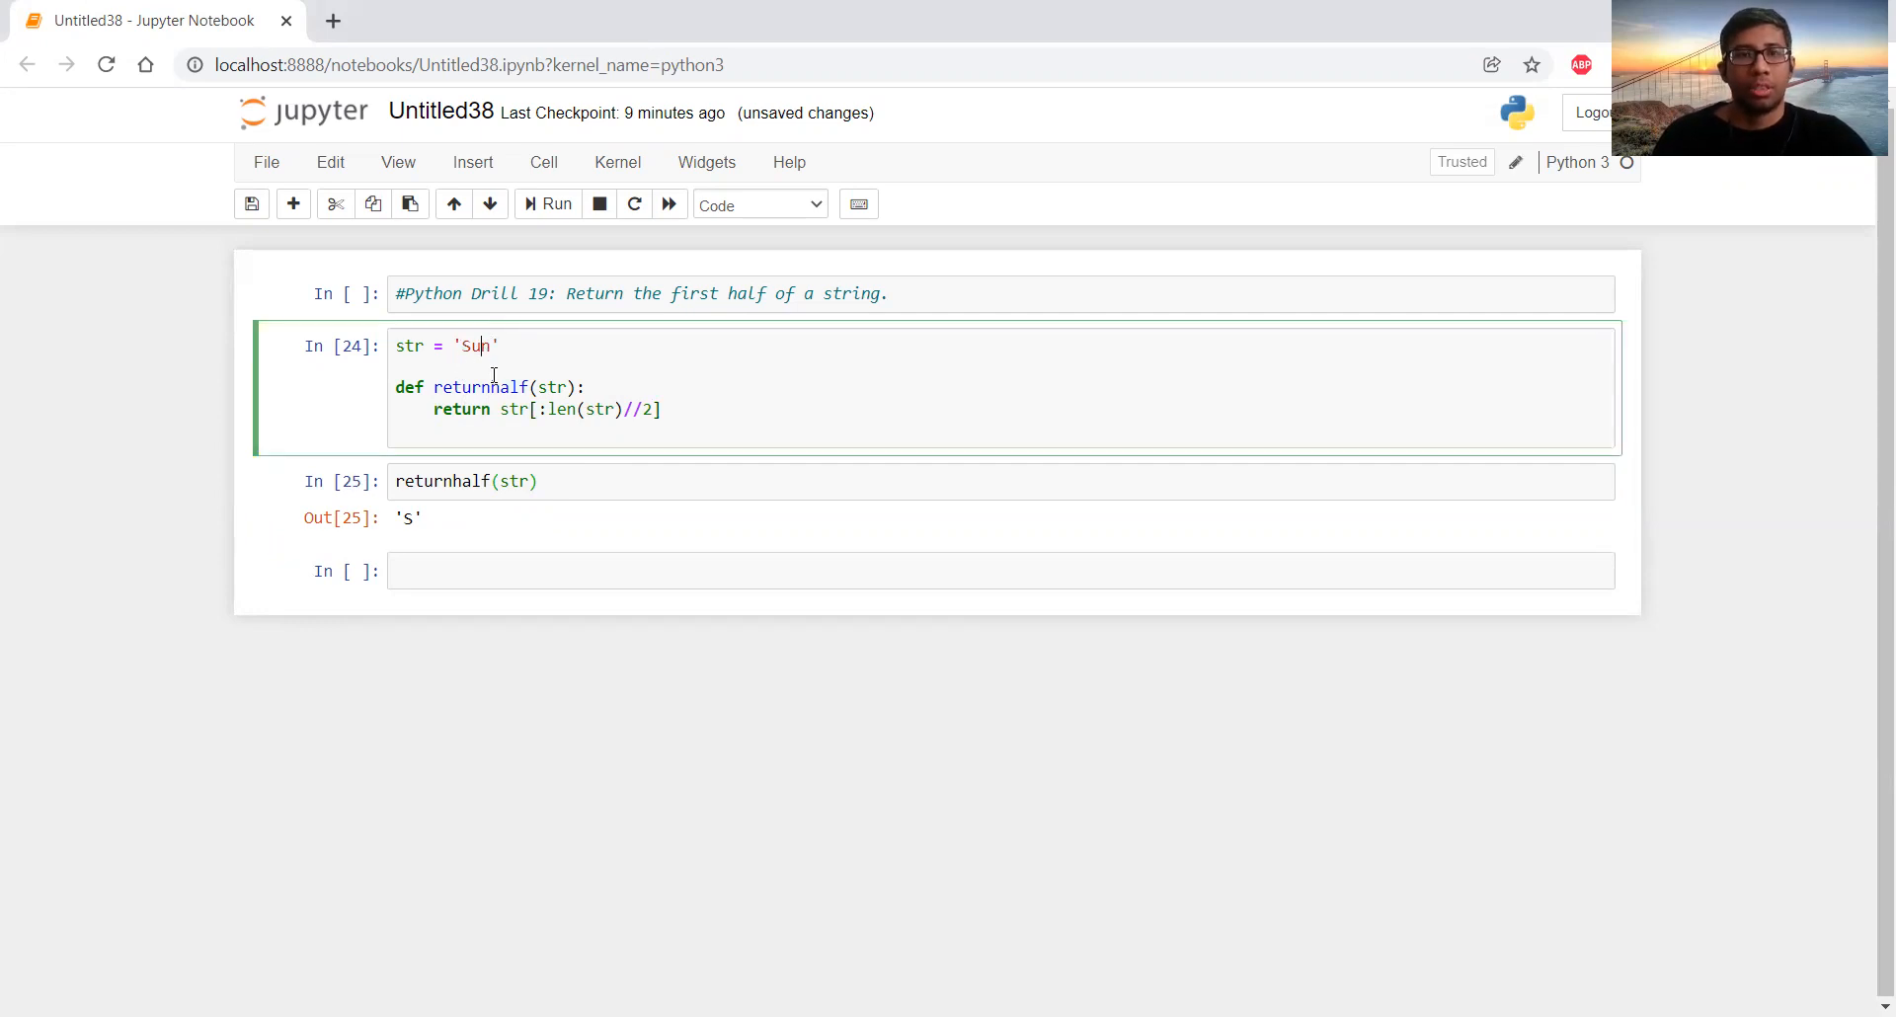
text(ny)
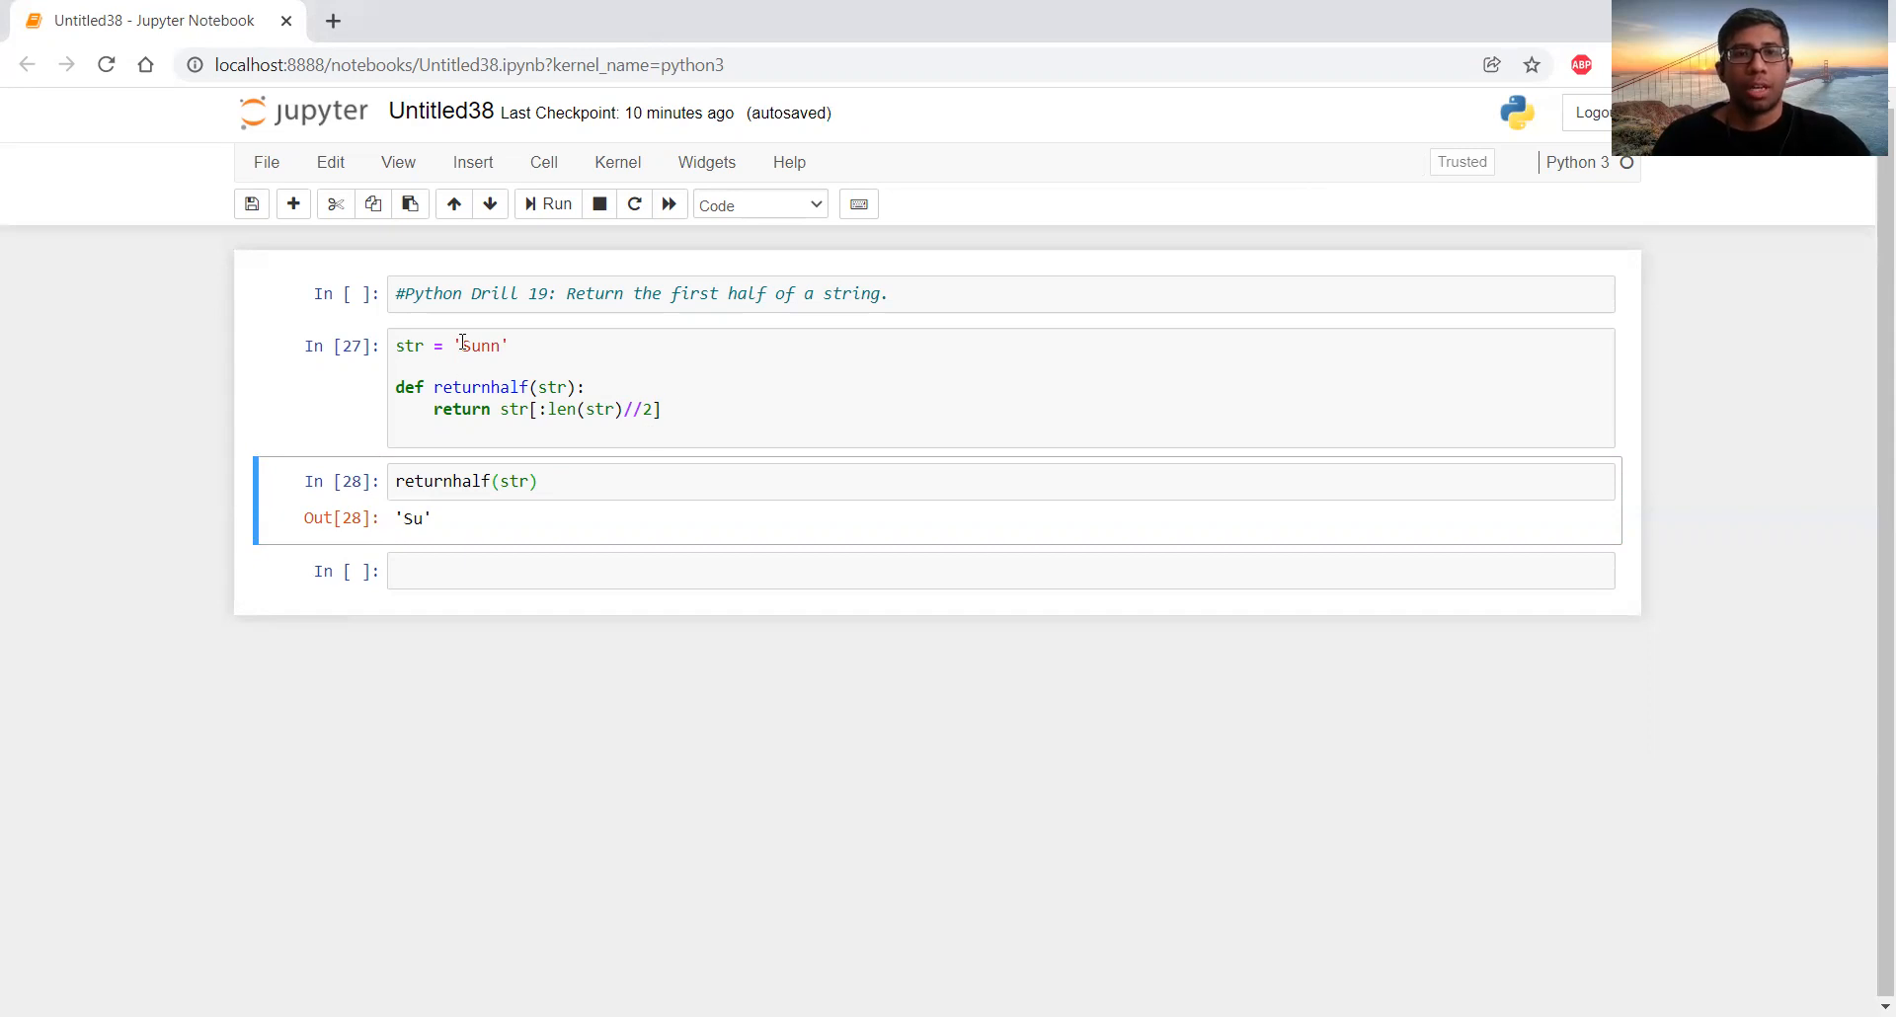
double_click(479, 346)
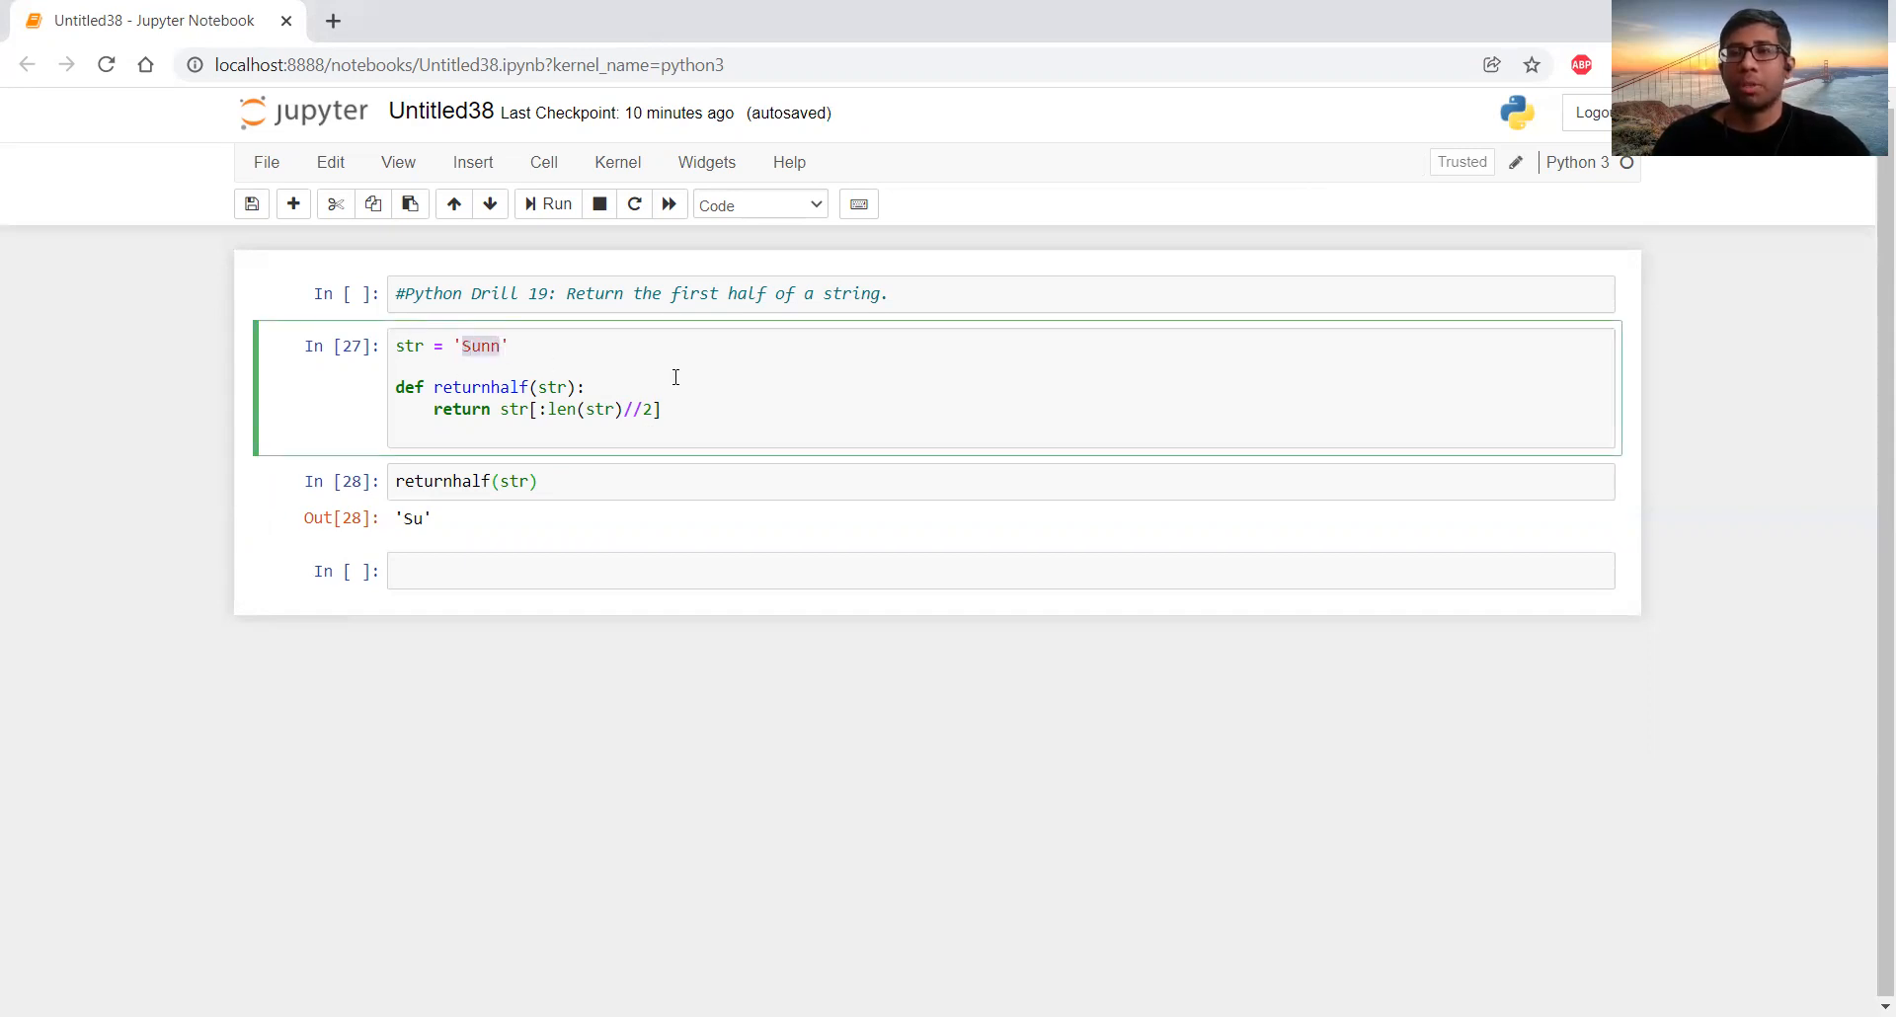